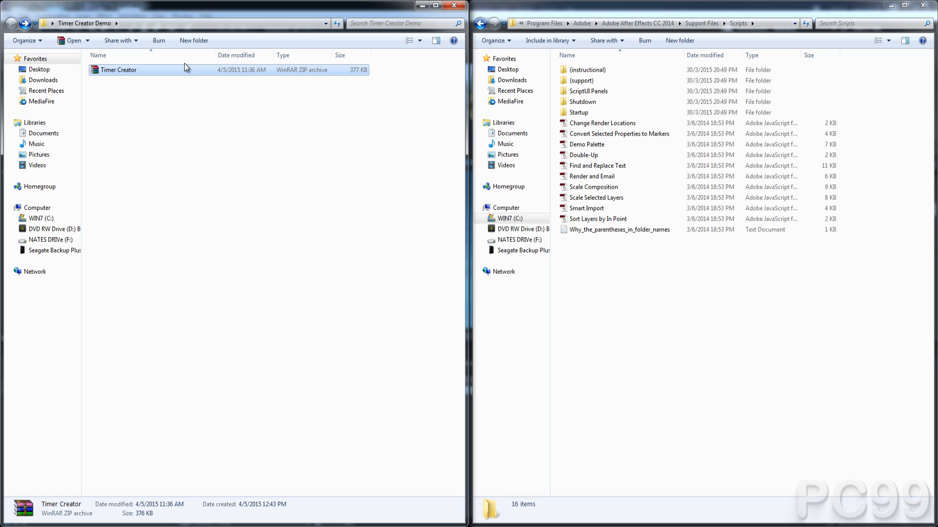
mouse_move(178, 75)
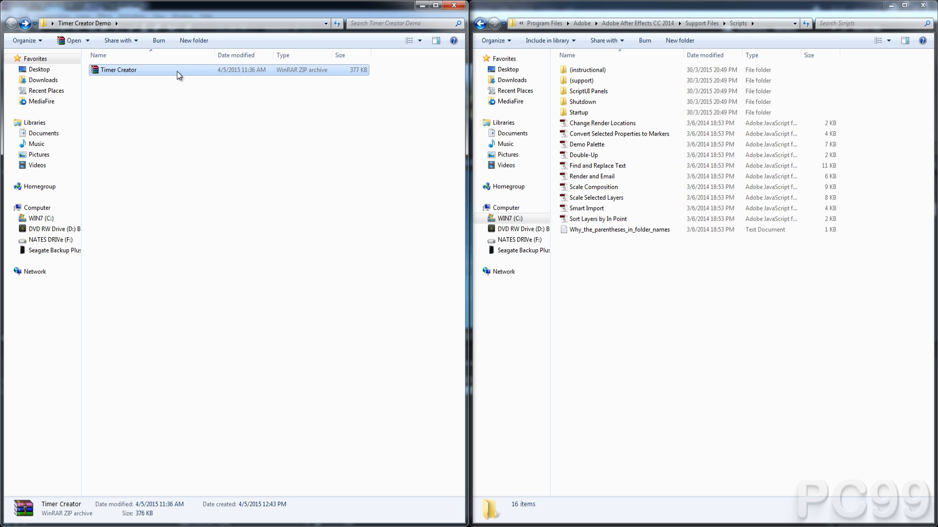
- Extract Timer Creator.zip into its own folder, open it, and select the ReadMe
right_click(118, 70)
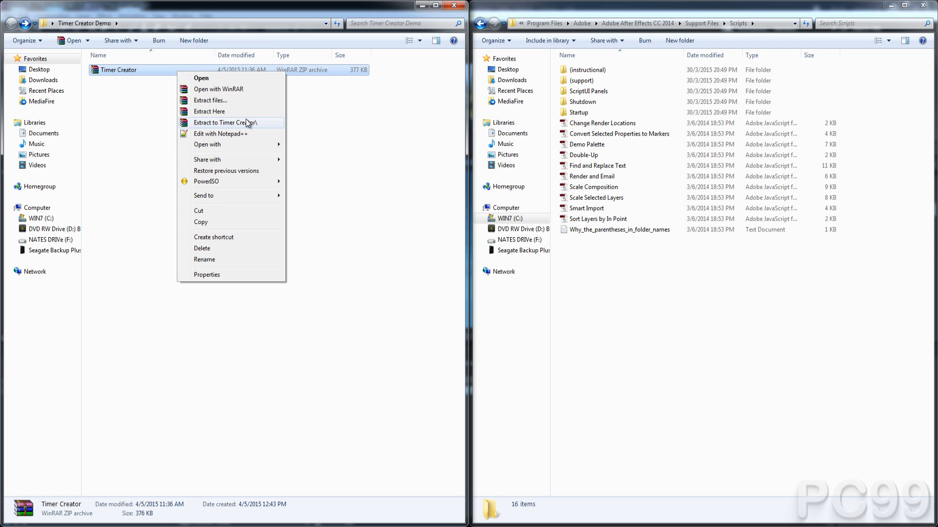
left_click(299, 162)
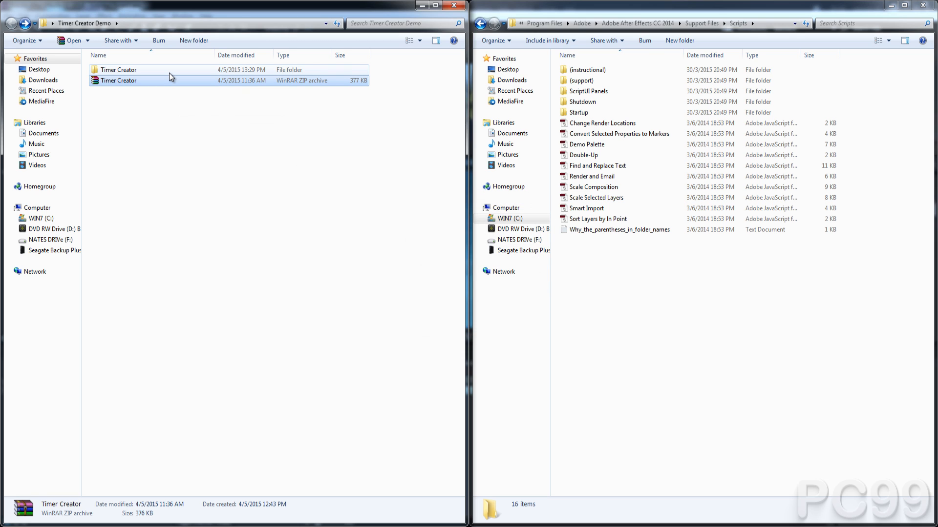
double_click(118, 69)
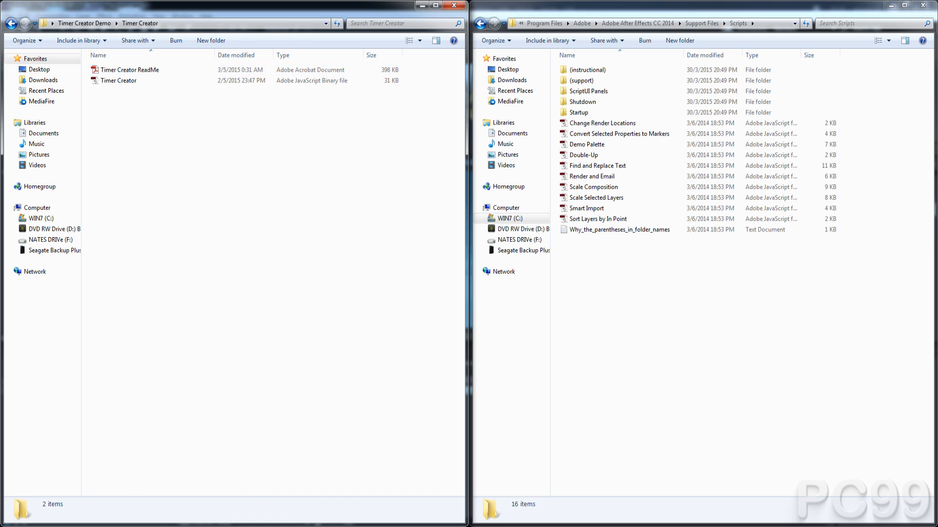
mouse_move(126, 100)
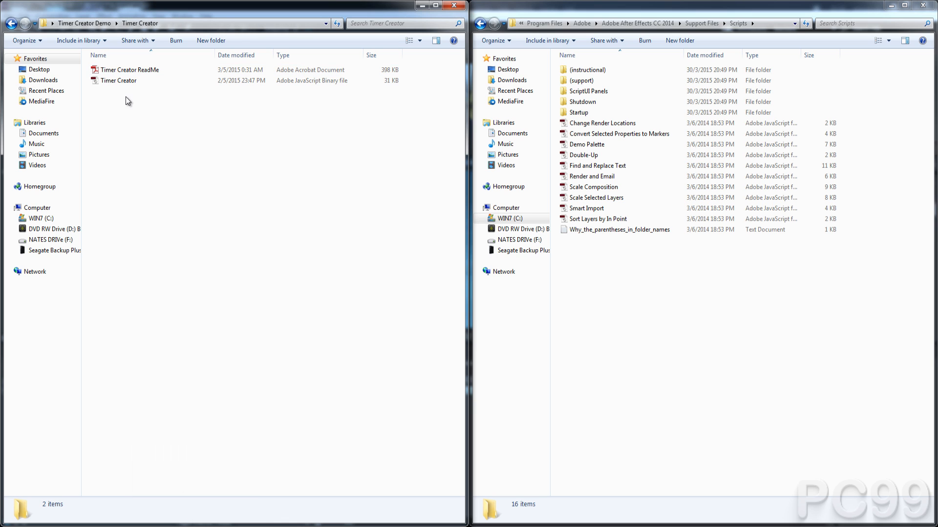
left_click(129, 69)
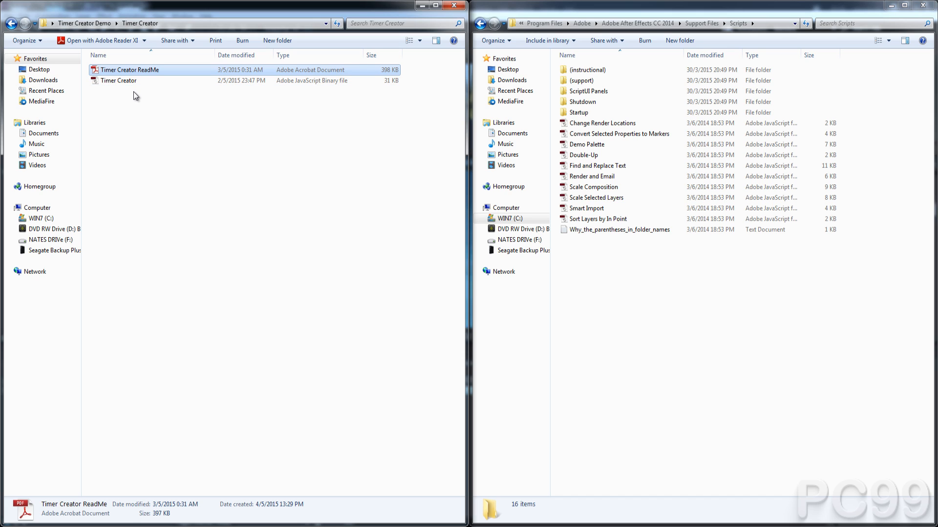
mouse_move(166, 401)
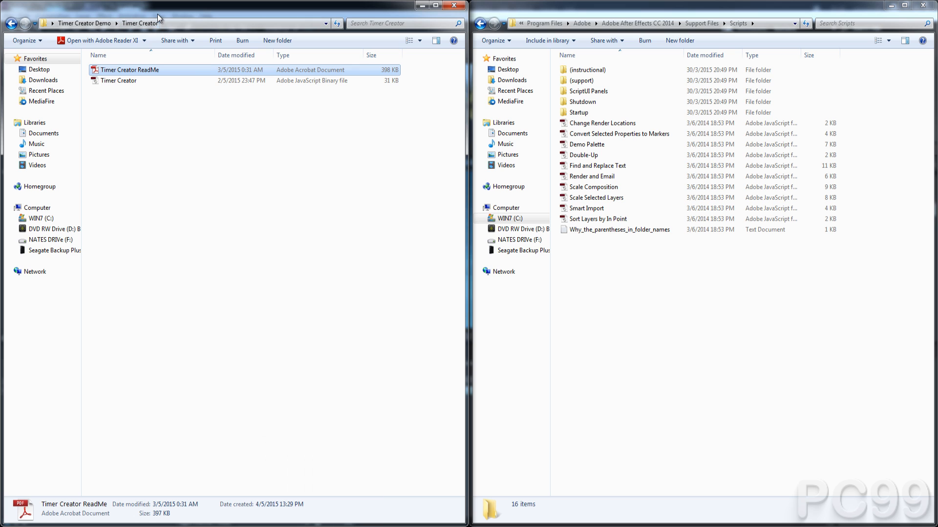
double_click(128, 70)
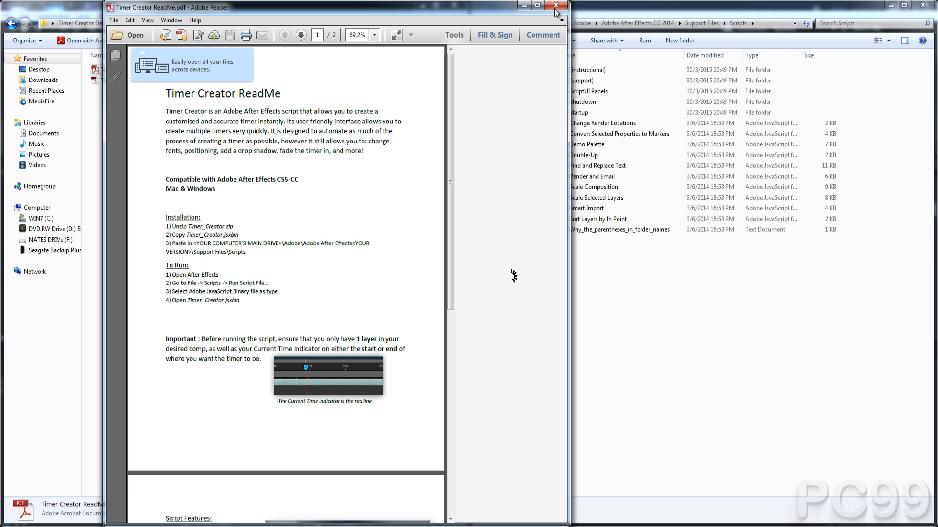
left_click(538, 6)
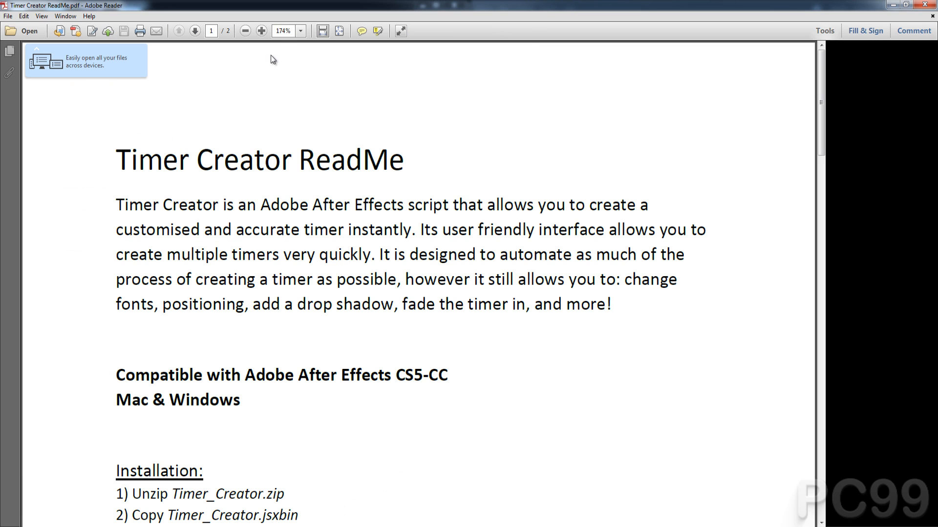
left_click(245, 30)
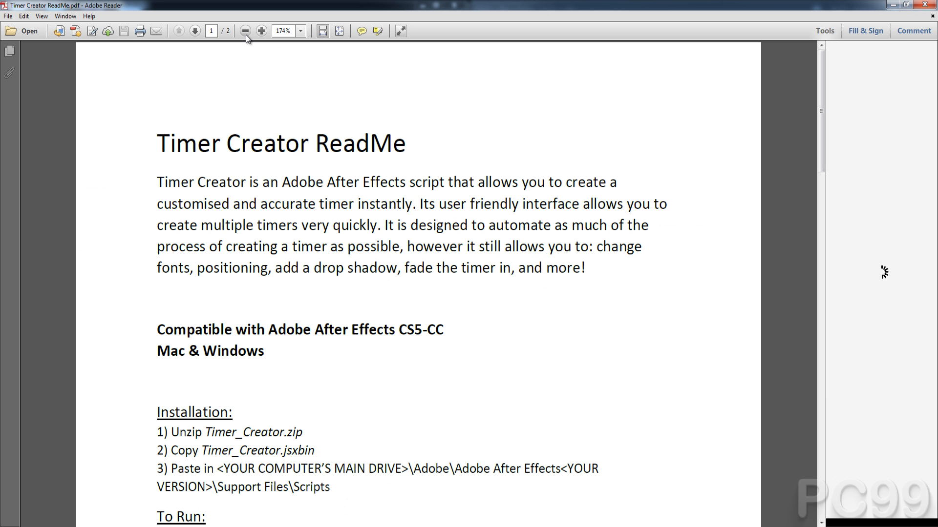
left_click(245, 32)
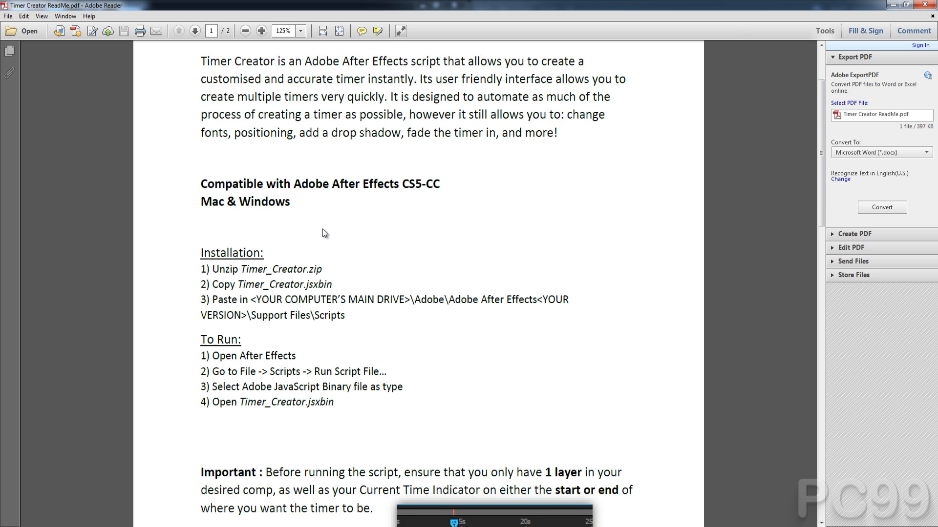
scroll("down", 3)
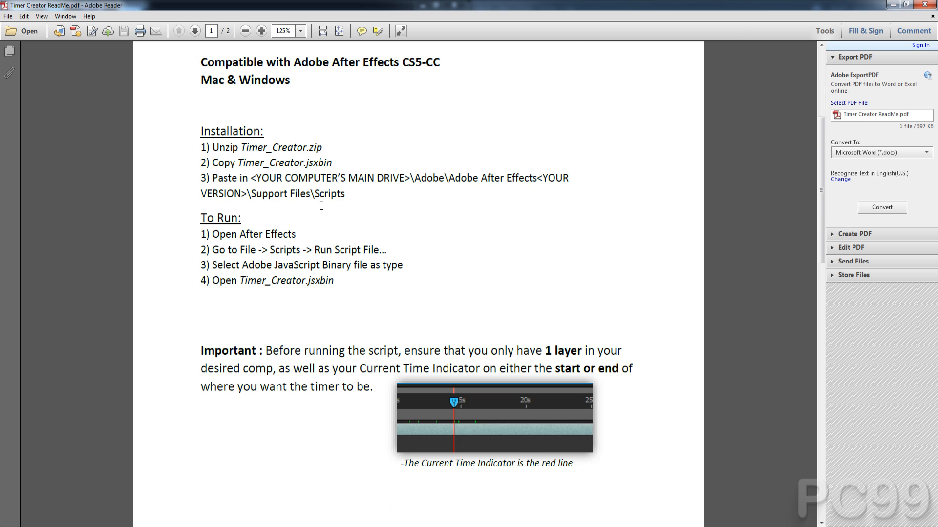
scroll("down", 3)
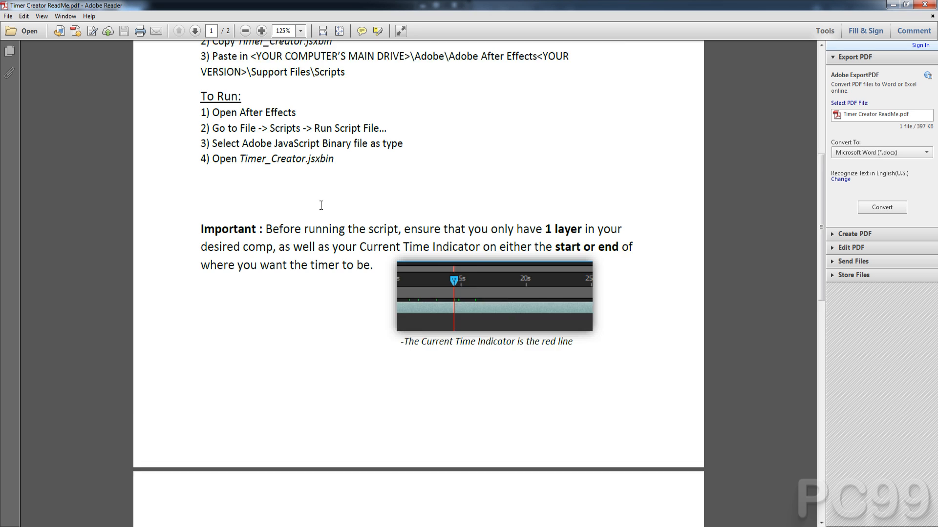
scroll("down", 3)
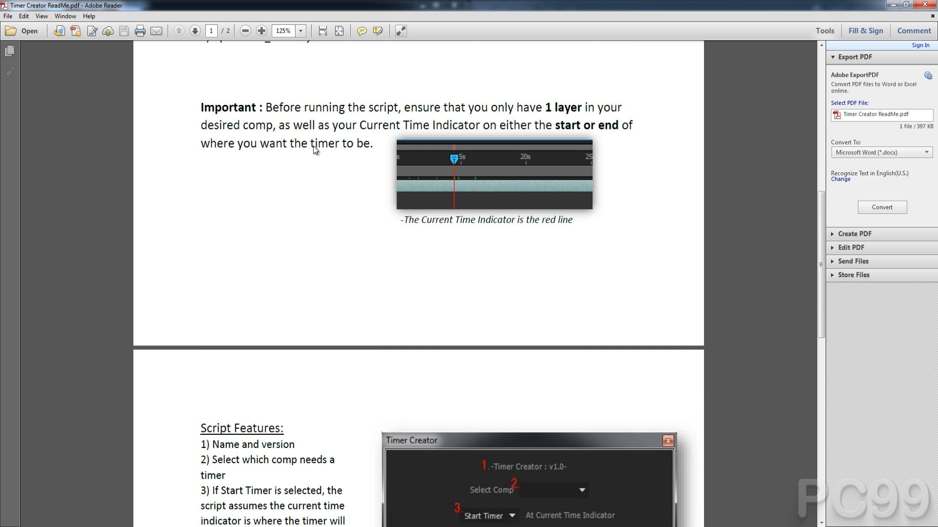
scroll("down", 3)
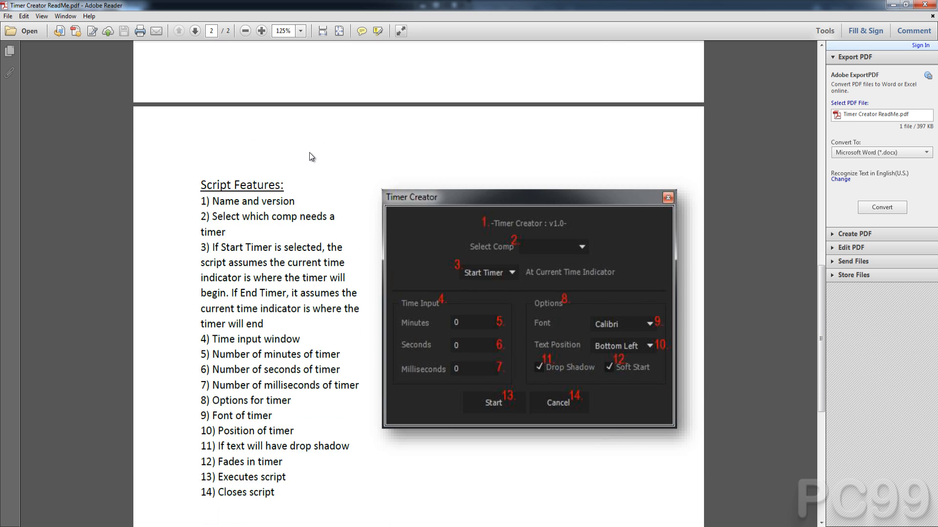
scroll("down", 3)
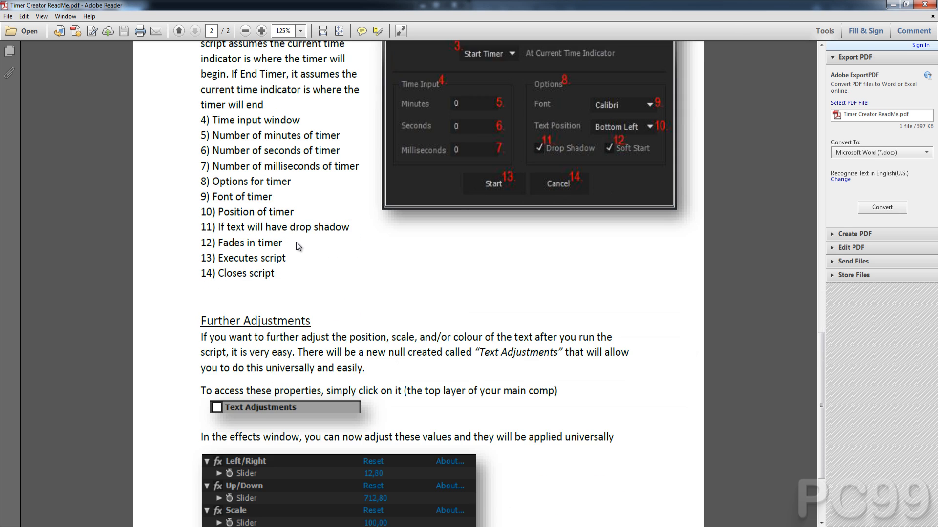
scroll("down", 3)
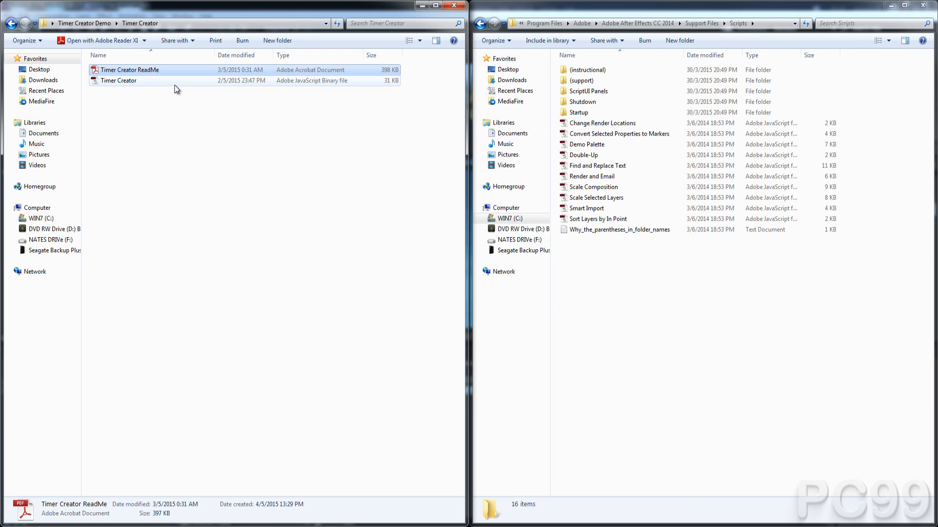
- Clear the selection and select the Timer Creator.jsxbin script file
left_click(181, 124)
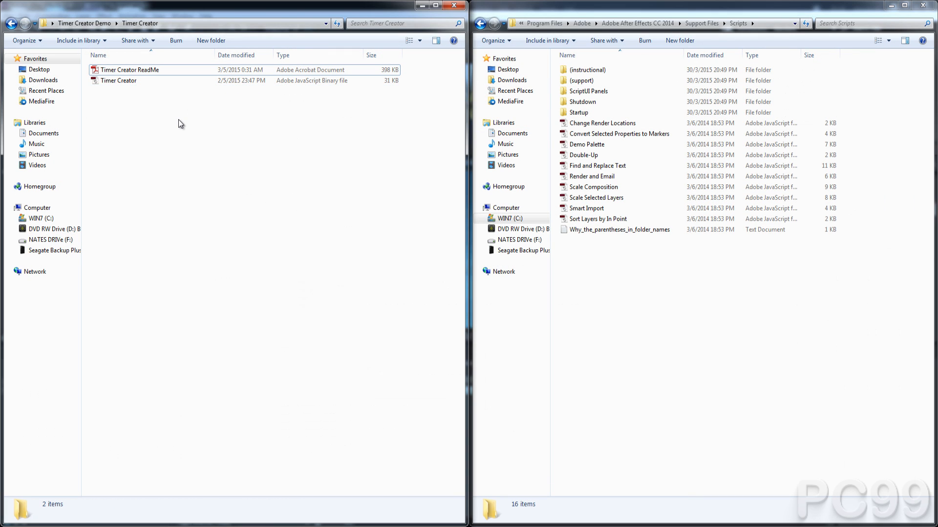
mouse_move(178, 97)
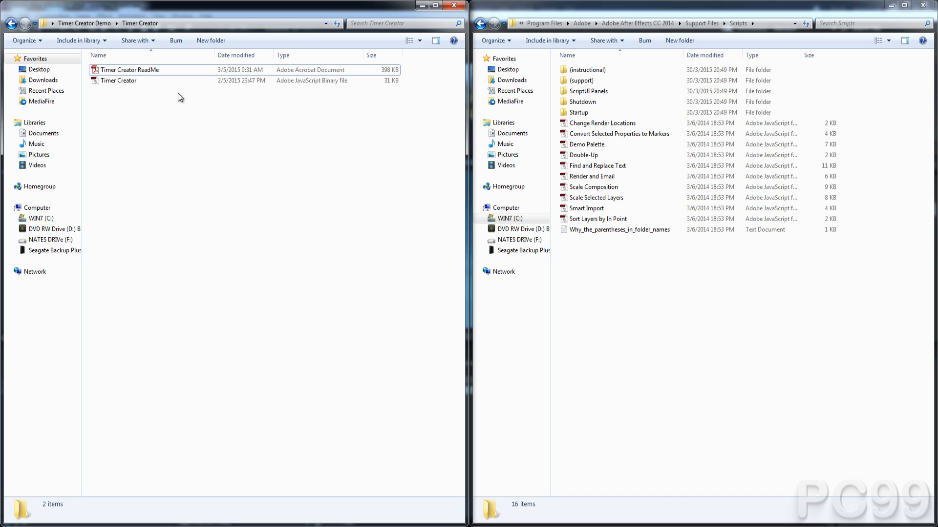
left_click(119, 80)
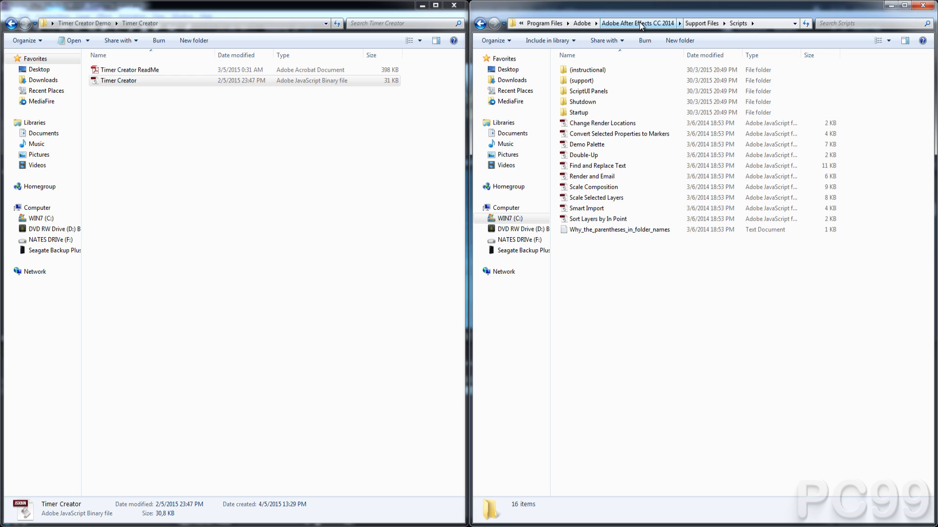
mouse_move(674, 258)
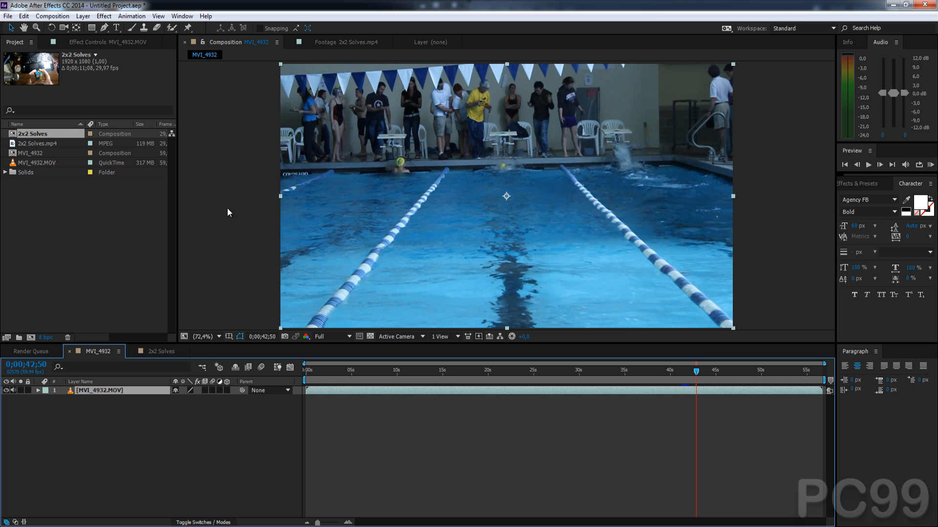
mouse_move(218, 262)
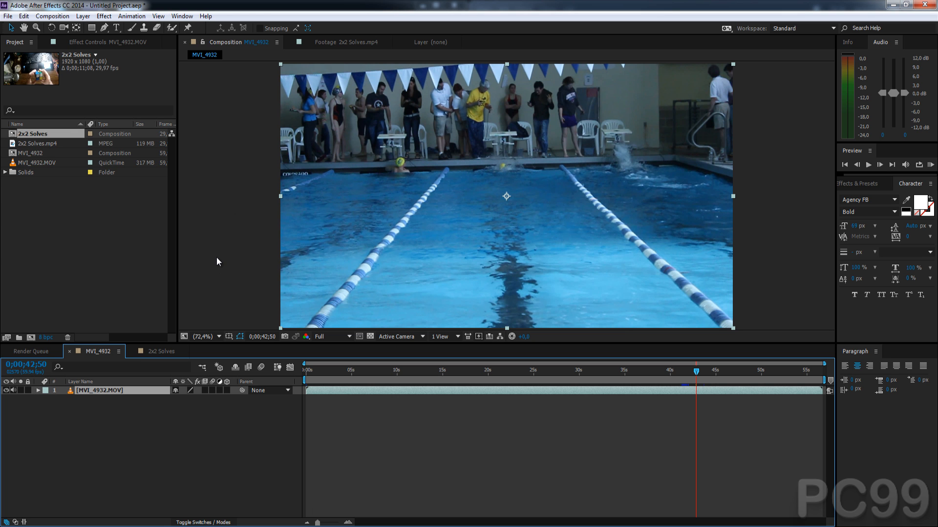
mouse_move(45, 172)
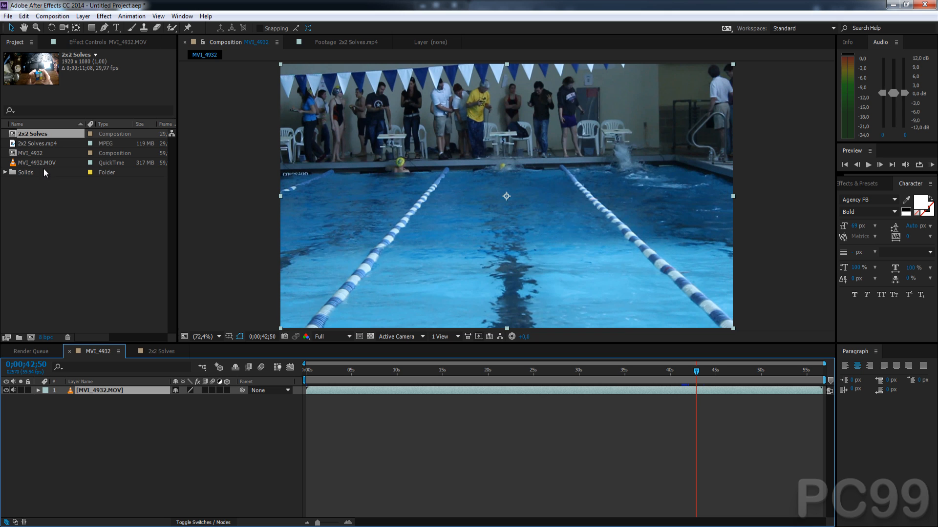
mouse_move(138, 357)
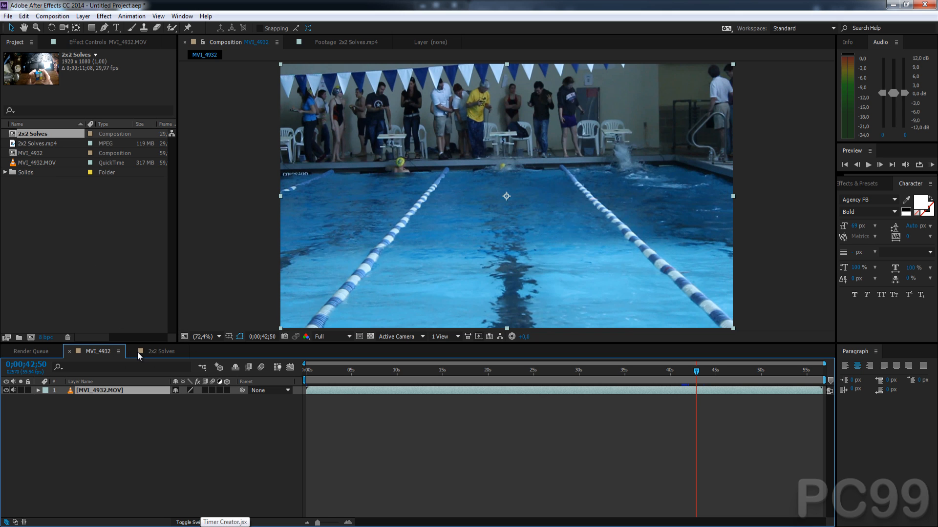
- Glance at 2x2 Solves, return to the MVI_4932 timeline, and deselect project items
left_click(160, 351)
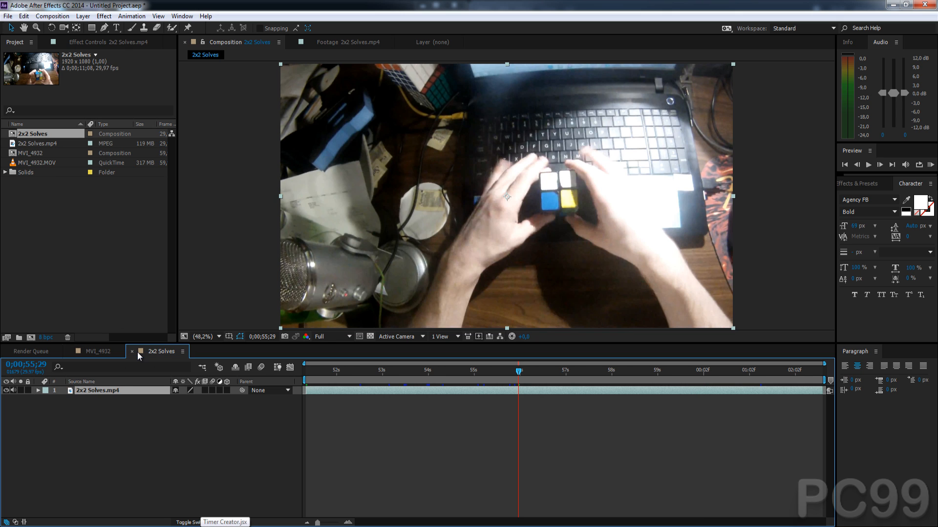
mouse_move(362, 431)
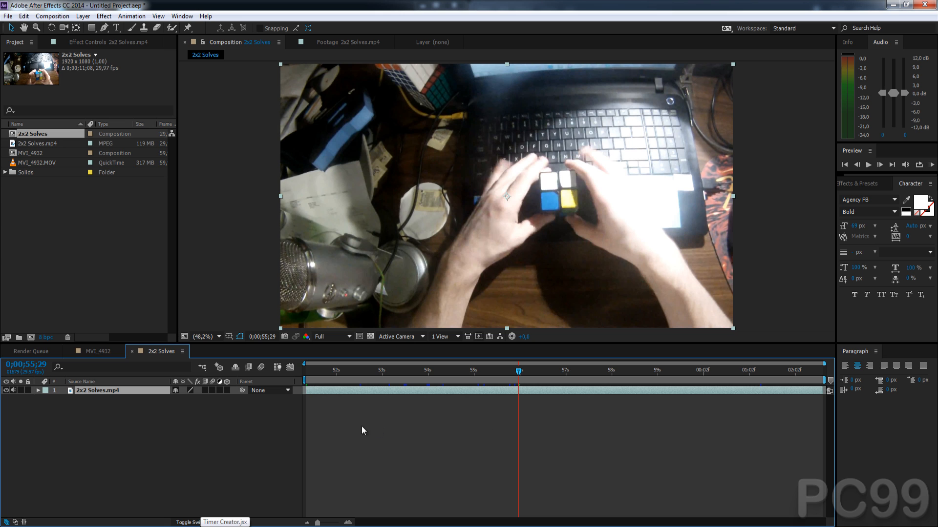
left_click(97, 351)
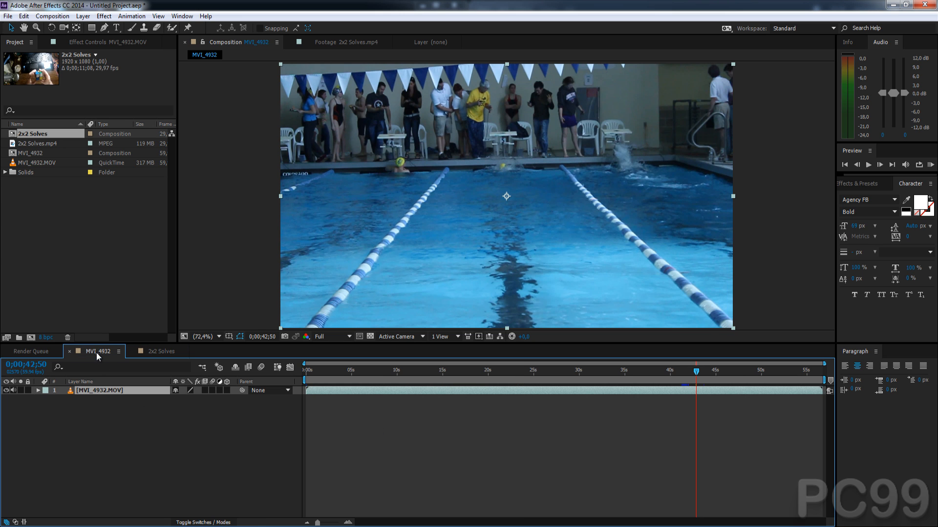
mouse_move(488, 75)
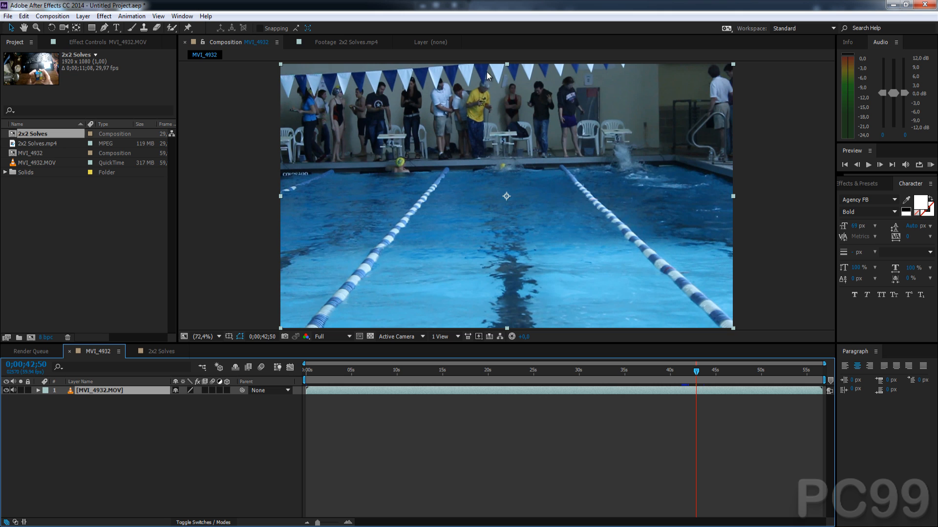
left_click(98, 186)
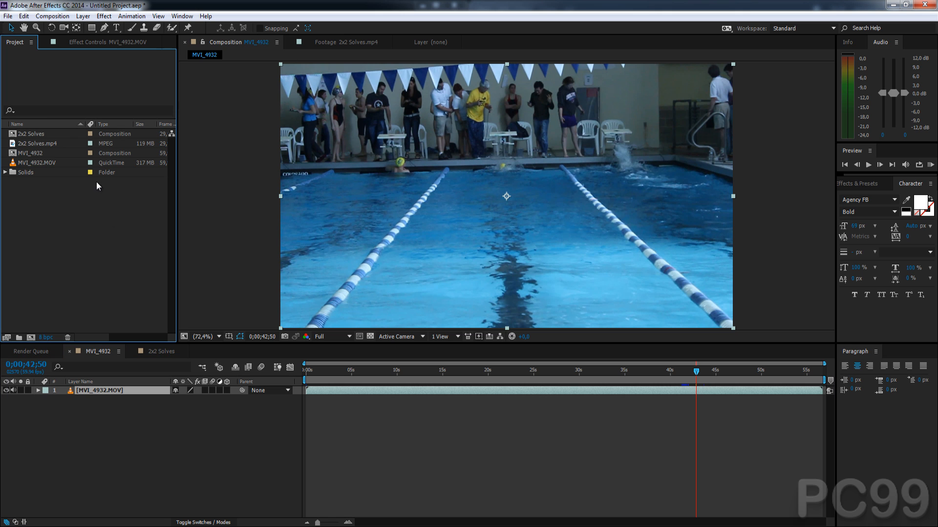
- Run Timer Creator.jsxbin through File > Scripts > Run Script File as JavaScript Binary
left_click(8, 16)
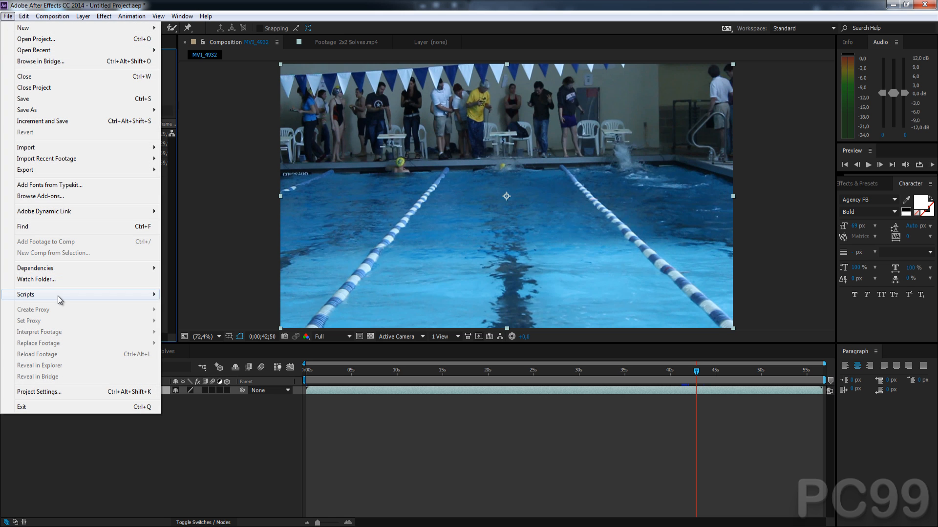
left_click(25, 294)
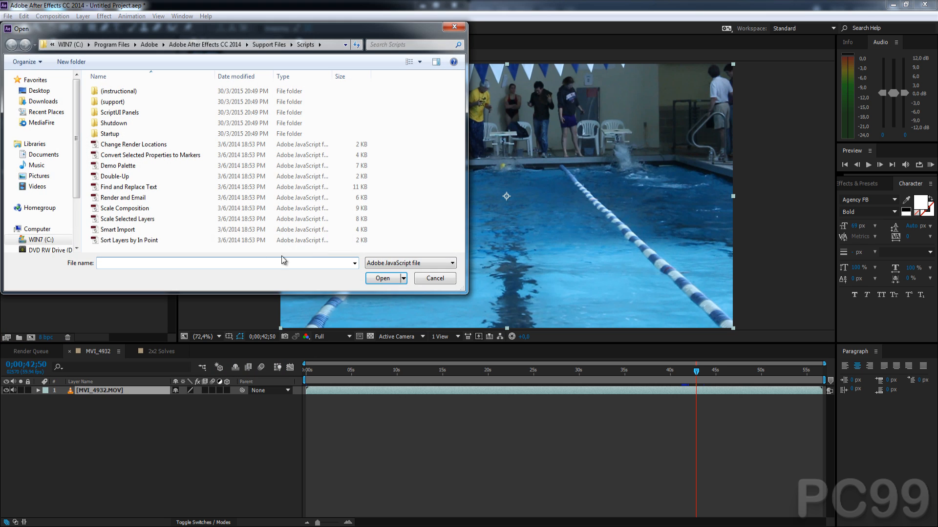
mouse_move(377, 143)
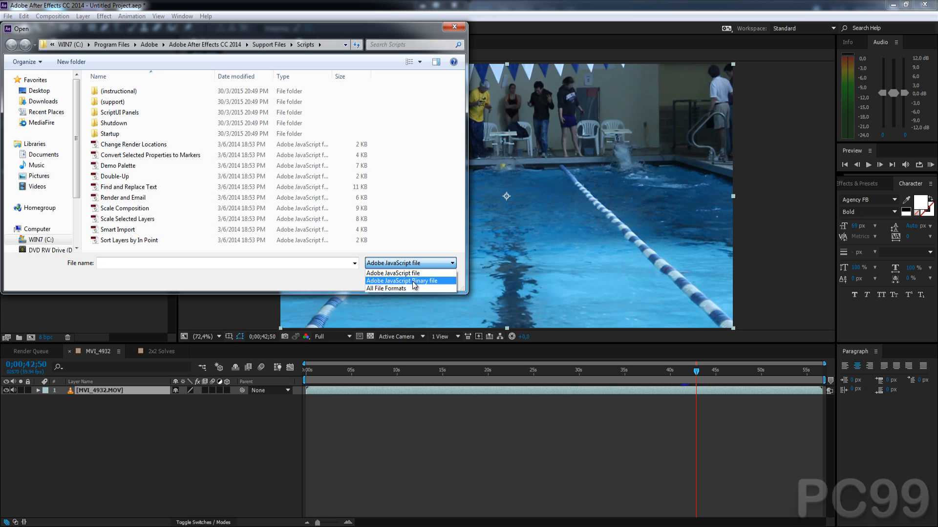
left_click(404, 280)
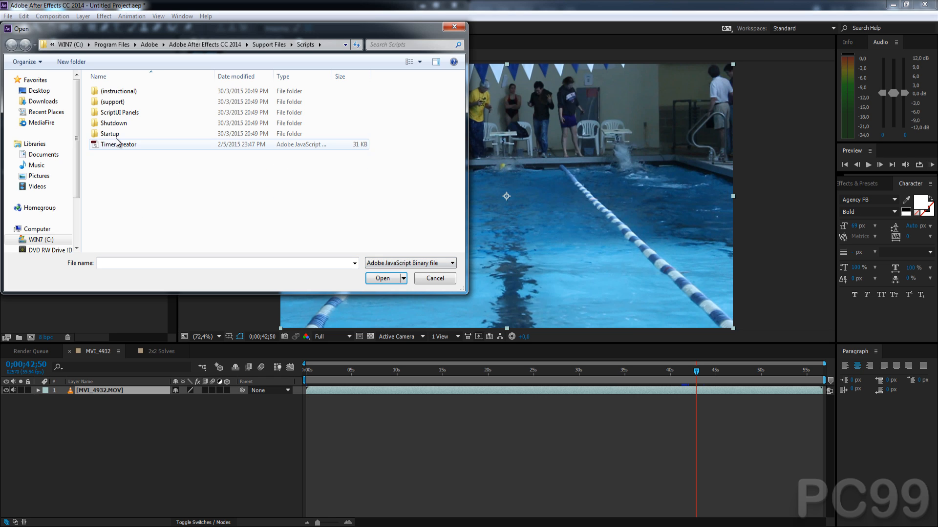
left_click(119, 144)
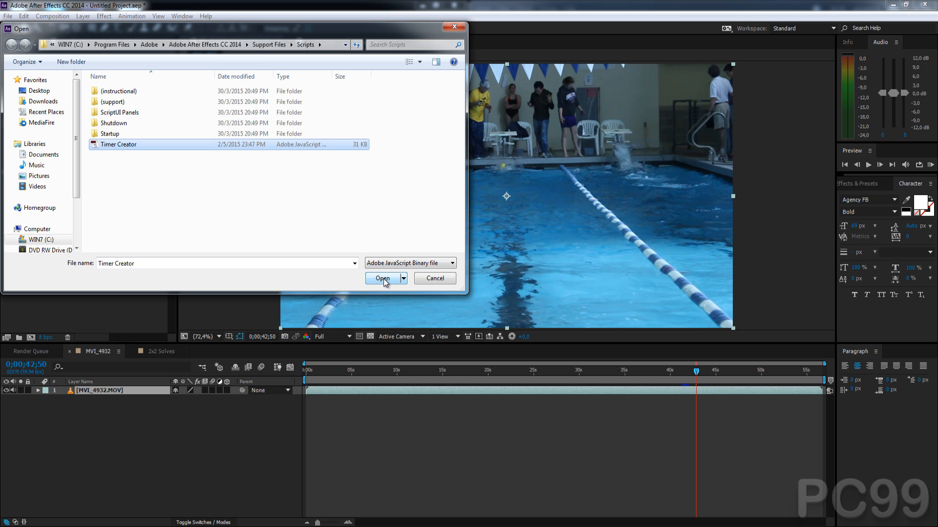
left_click(382, 279)
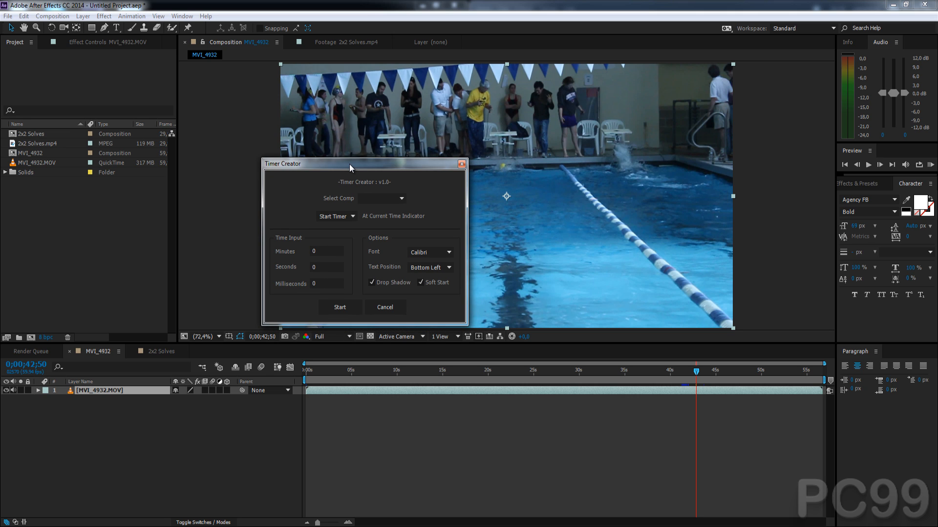
mouse_move(382, 191)
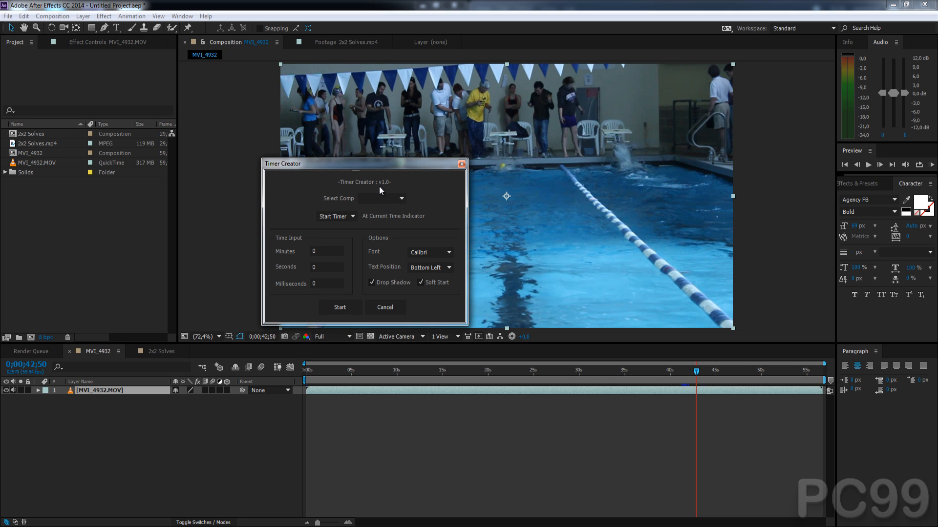
mouse_move(392, 189)
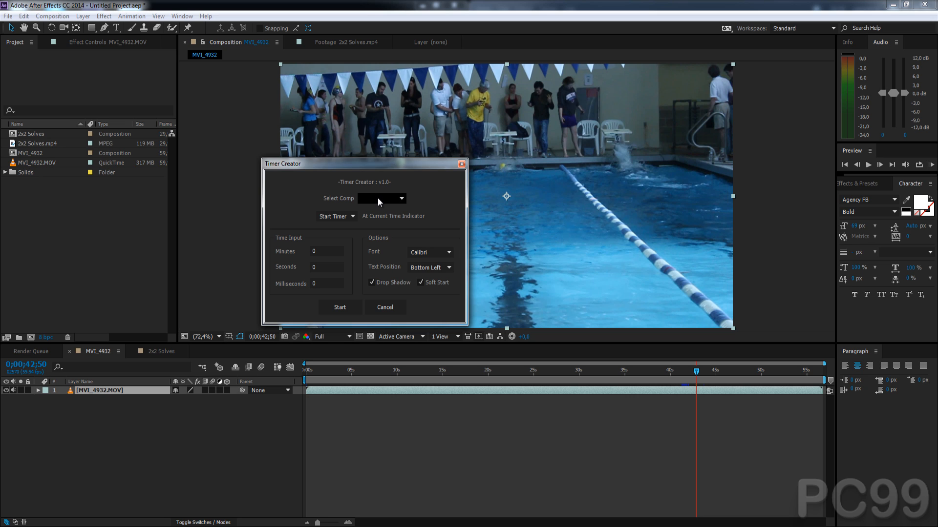
- Point Timer Creator at the MVI_4932 comp and switch the timer to End Timer
left_click(381, 197)
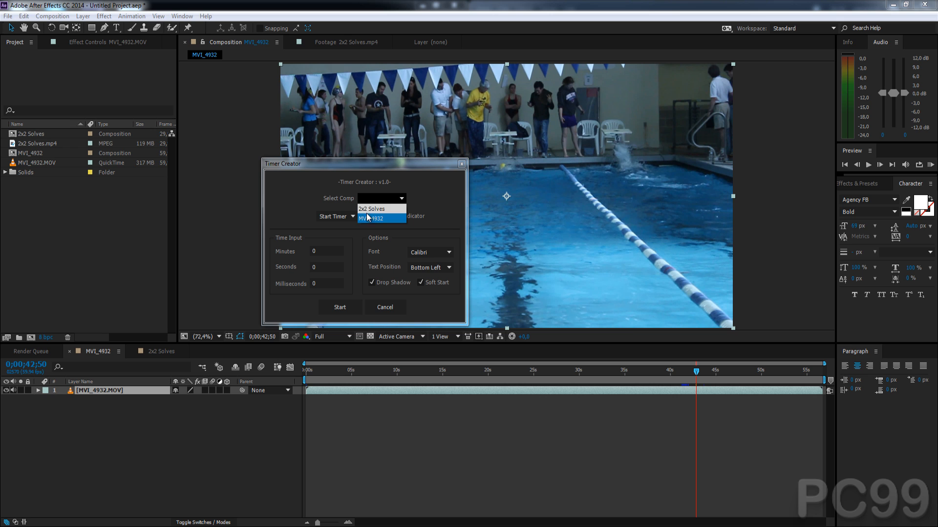
left_click(380, 219)
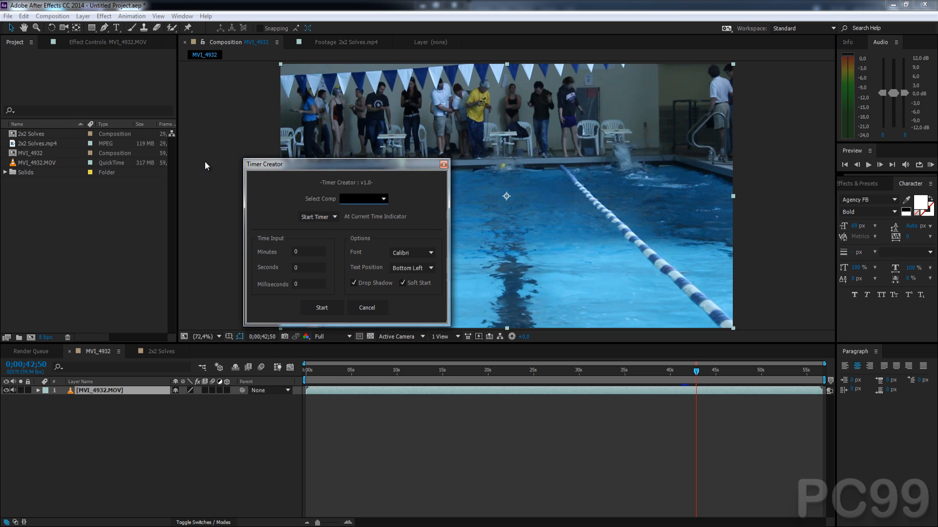
left_click(363, 198)
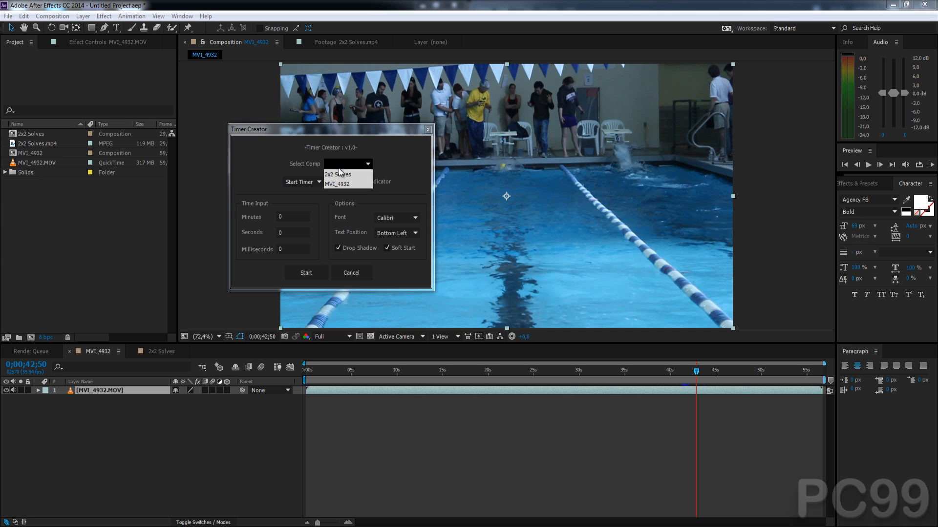
left_click(336, 183)
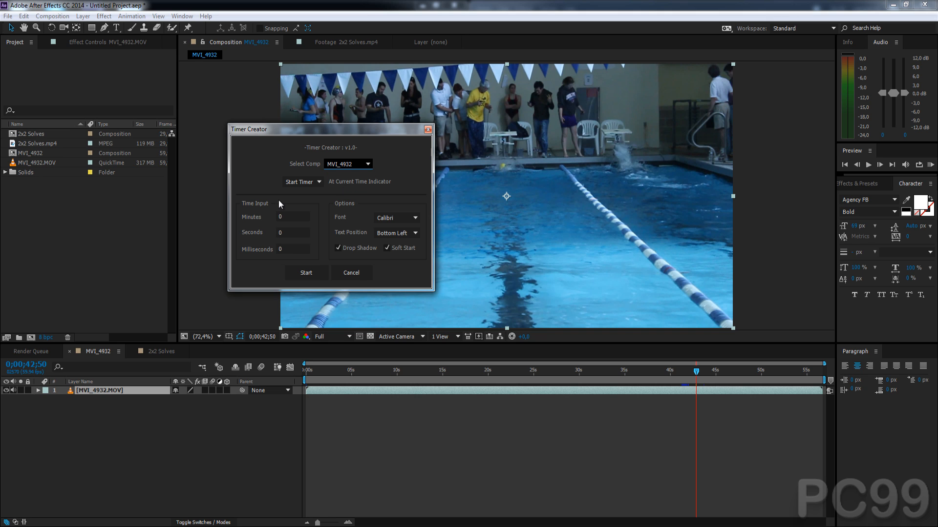
mouse_move(302, 181)
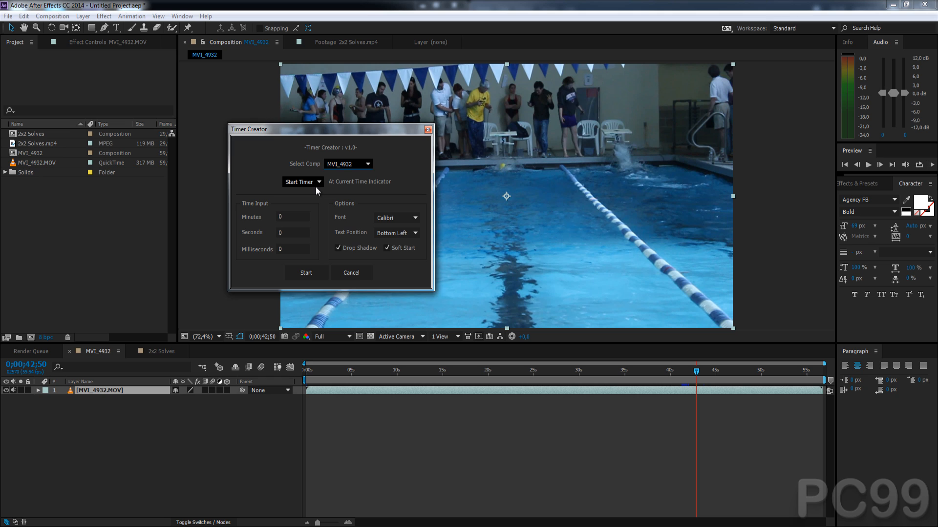
left_click(302, 182)
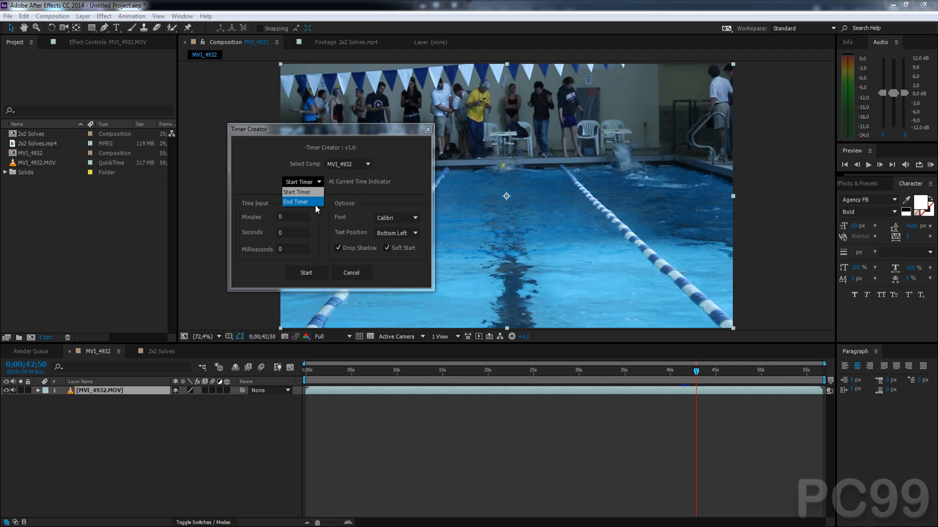
mouse_move(514, 171)
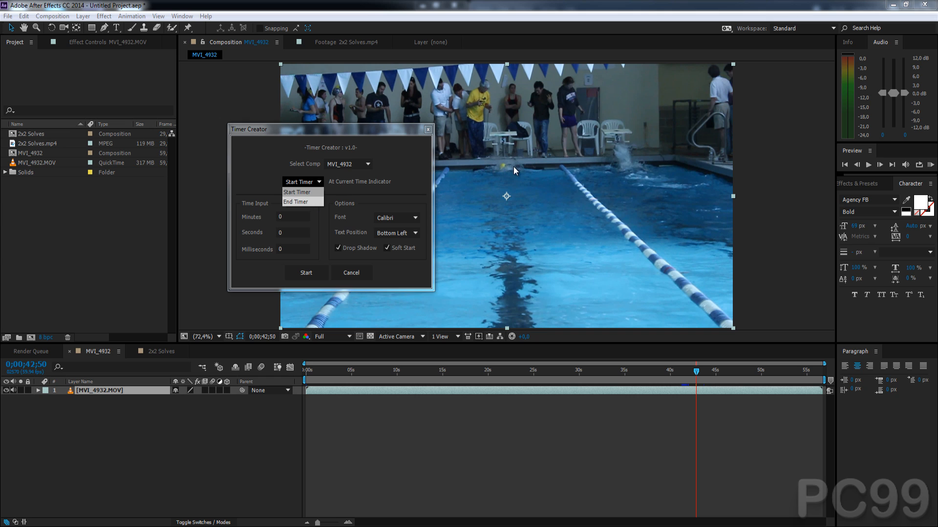
mouse_move(695, 378)
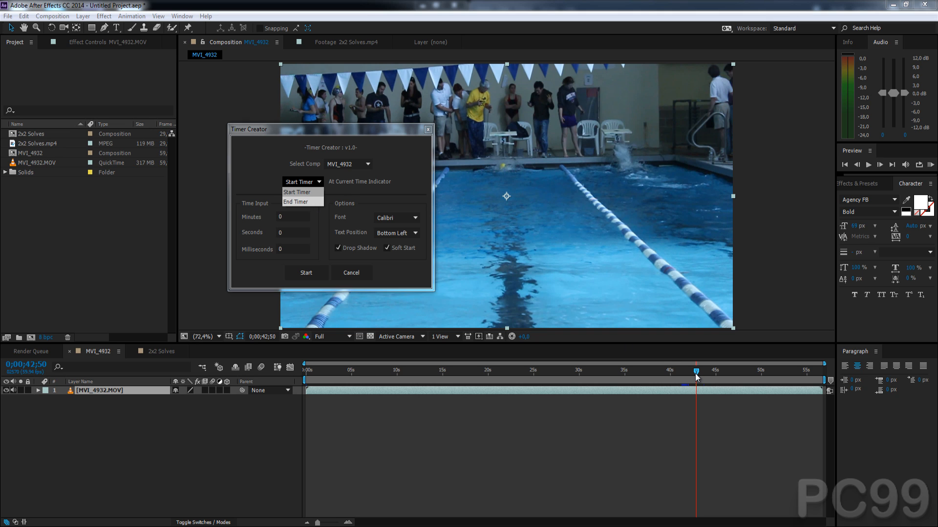
mouse_move(294, 202)
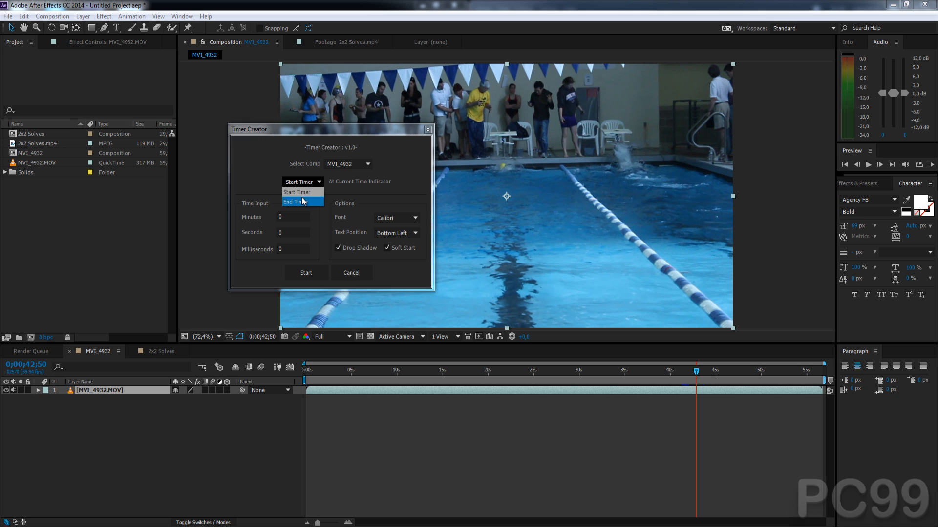
left_click(293, 201)
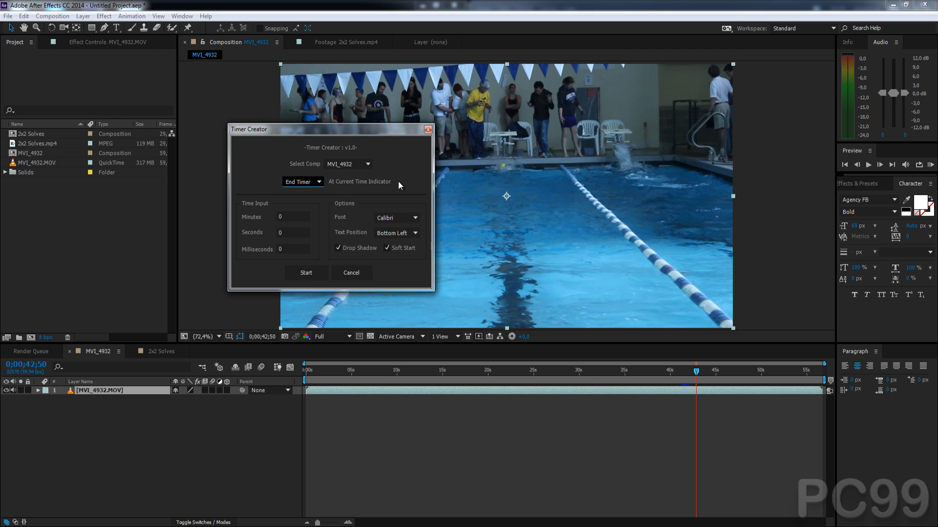
mouse_move(348, 192)
type("94")
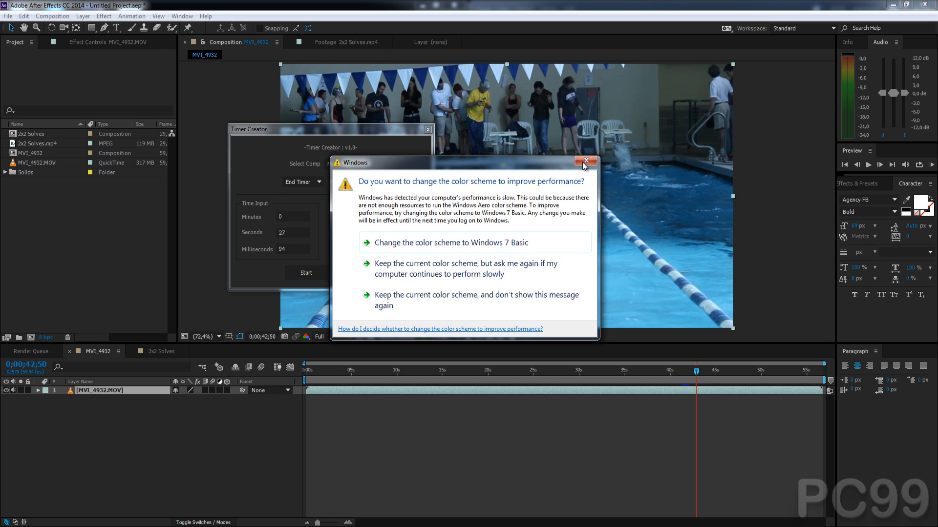
- Dismiss the colour scheme warning and keep the 27.94 timer at Bottom Left
left_click(585, 162)
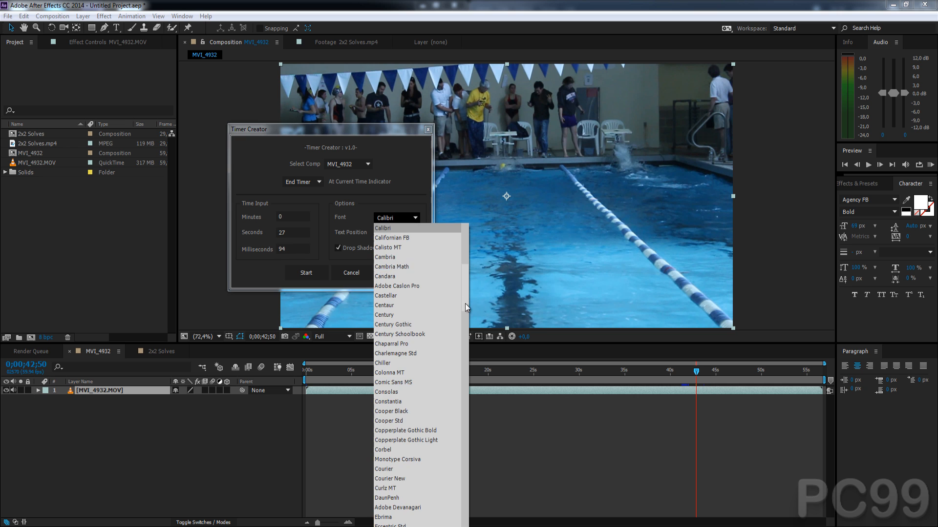
scroll("down", 3)
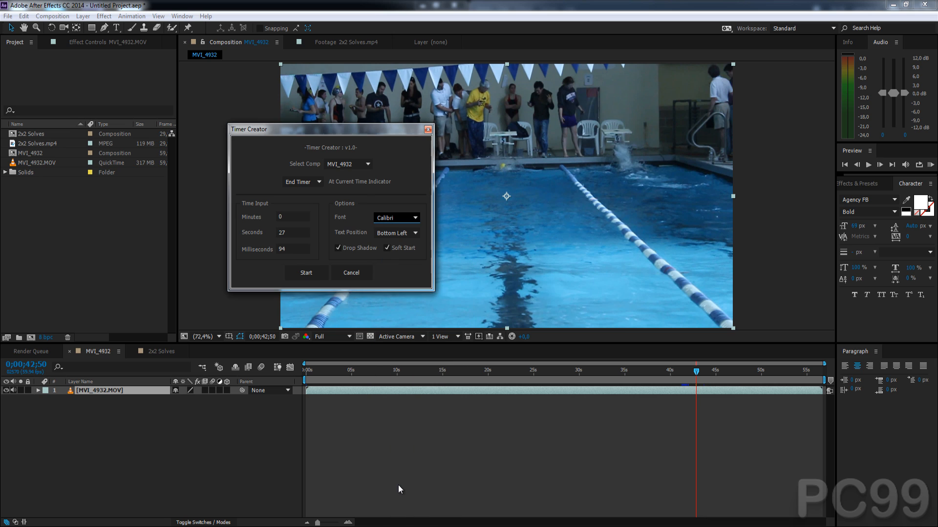
mouse_move(389, 224)
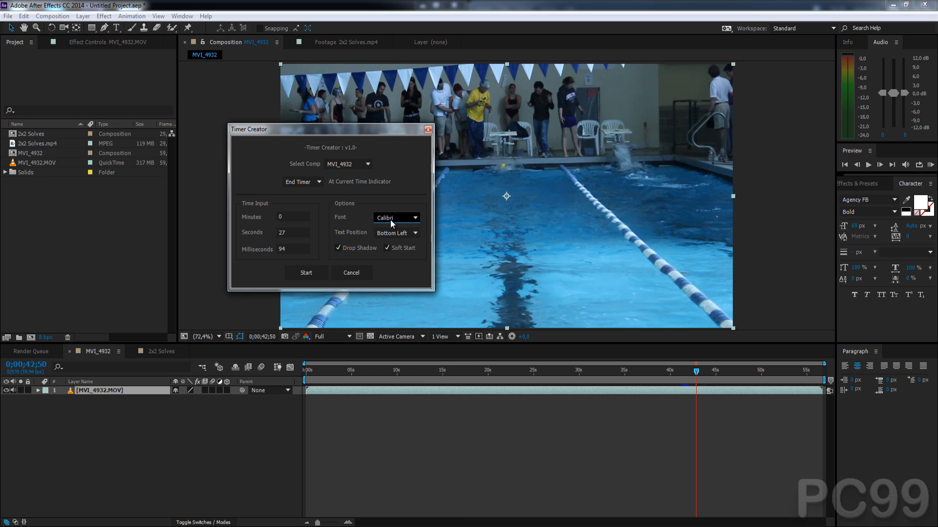
left_click(396, 233)
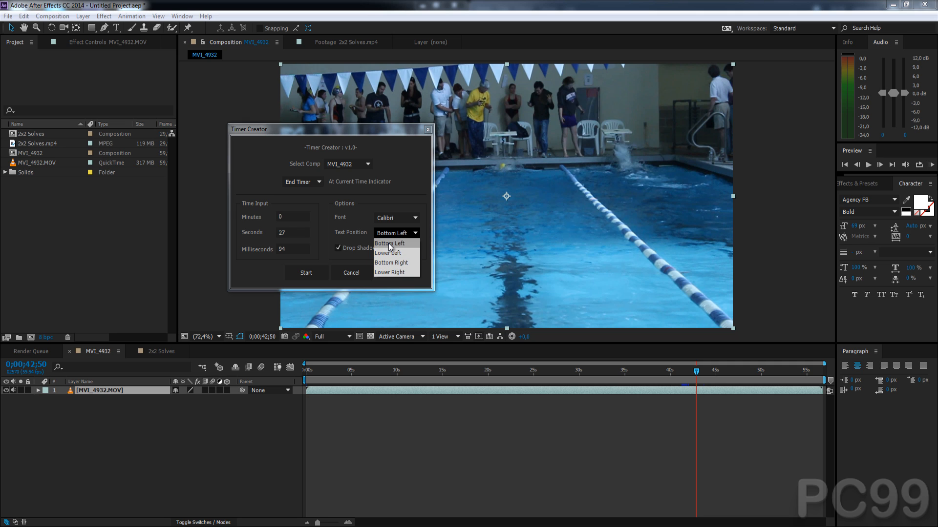
left_click(389, 243)
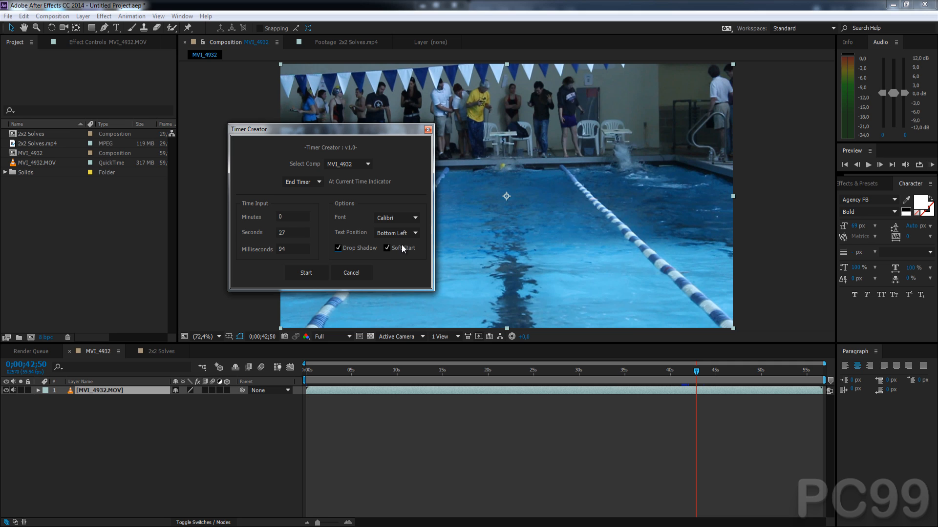
- Generate the race timer and scrub the timeline to check 27.94 bottom-left
left_click(306, 272)
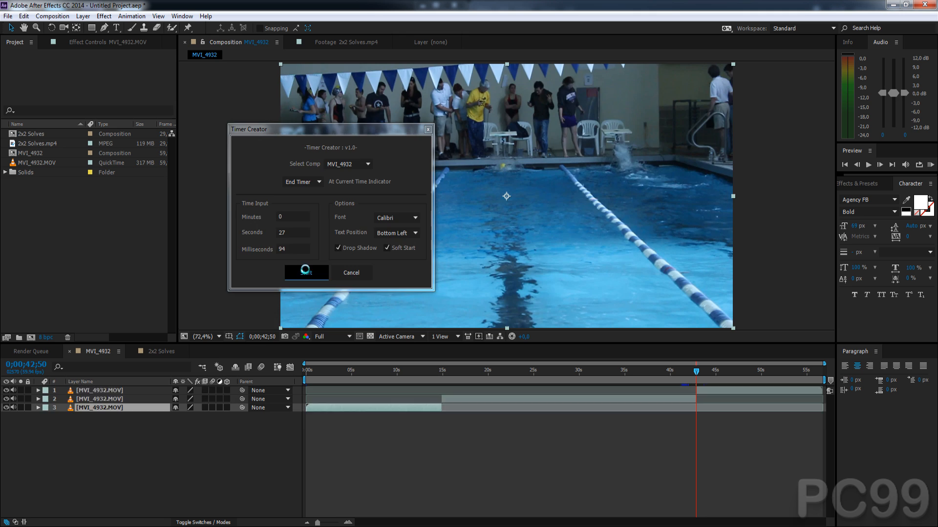
left_click(305, 273)
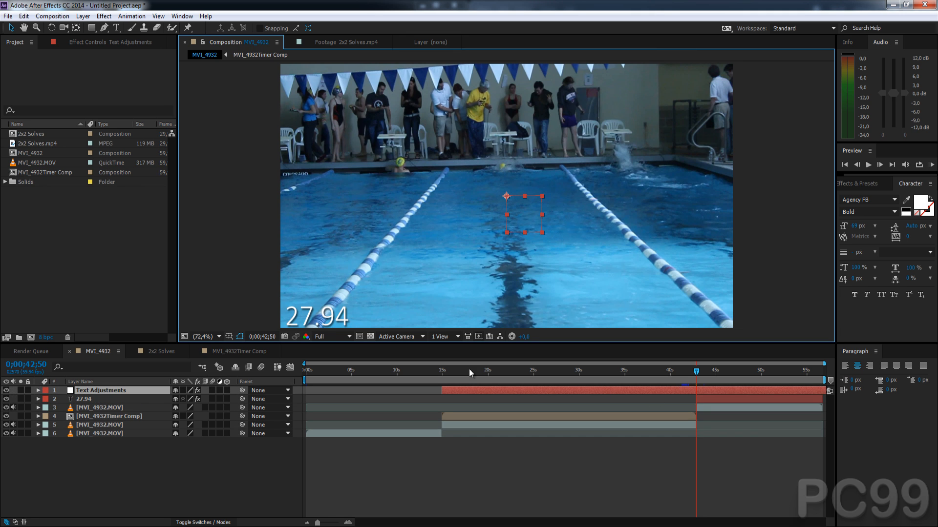
left_click(439, 371)
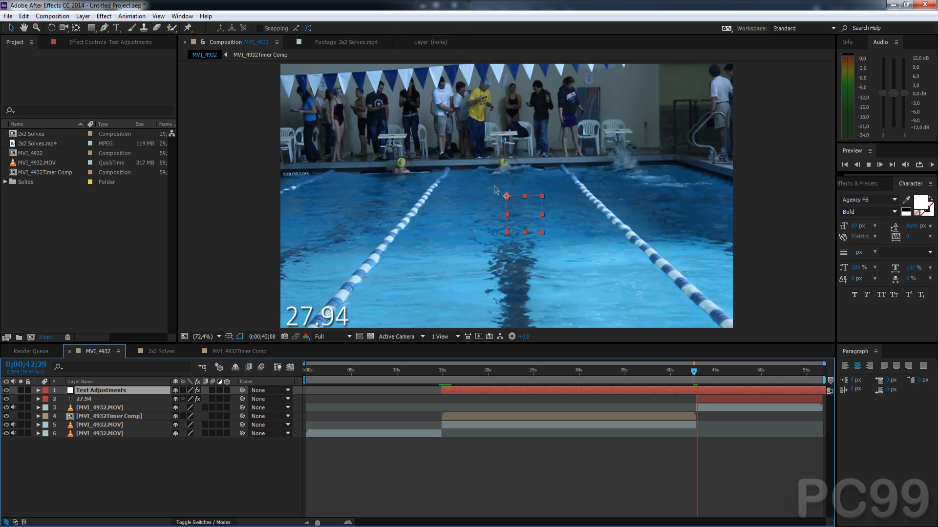
left_click(700, 370)
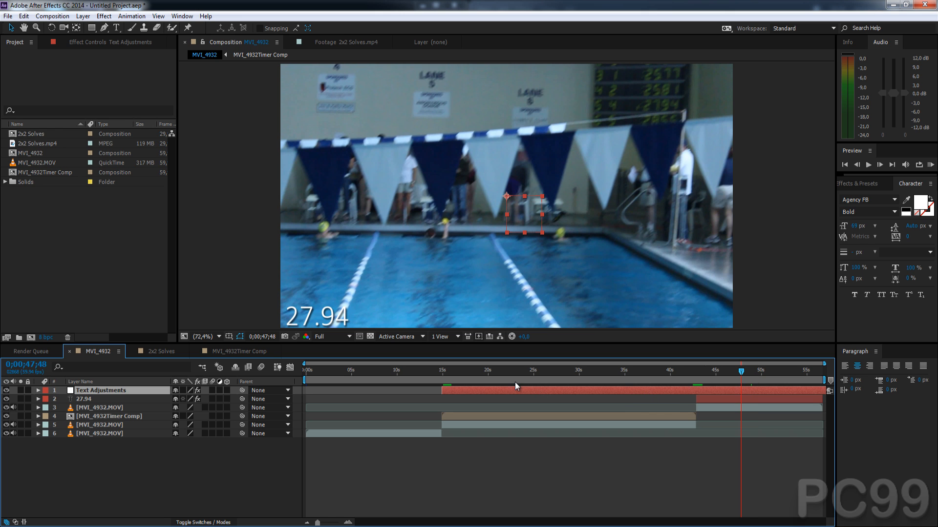
mouse_move(88, 49)
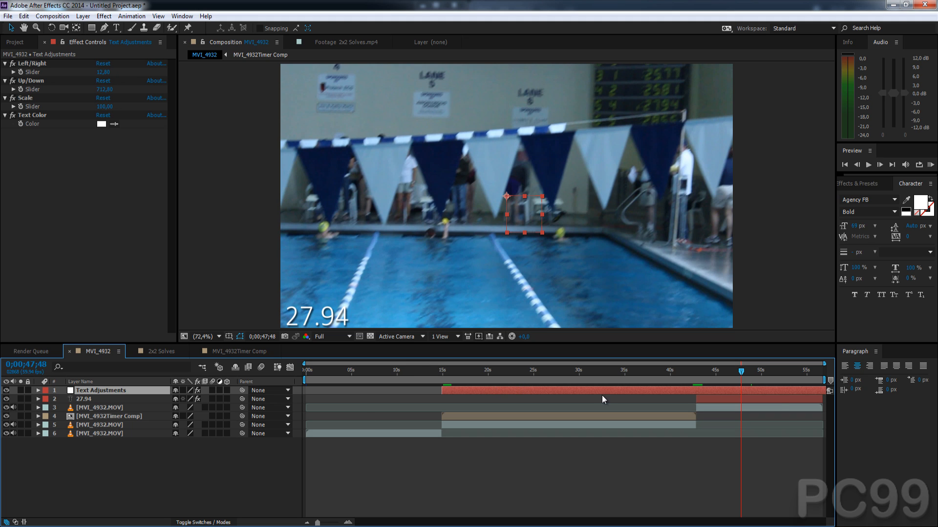
mouse_move(227, 134)
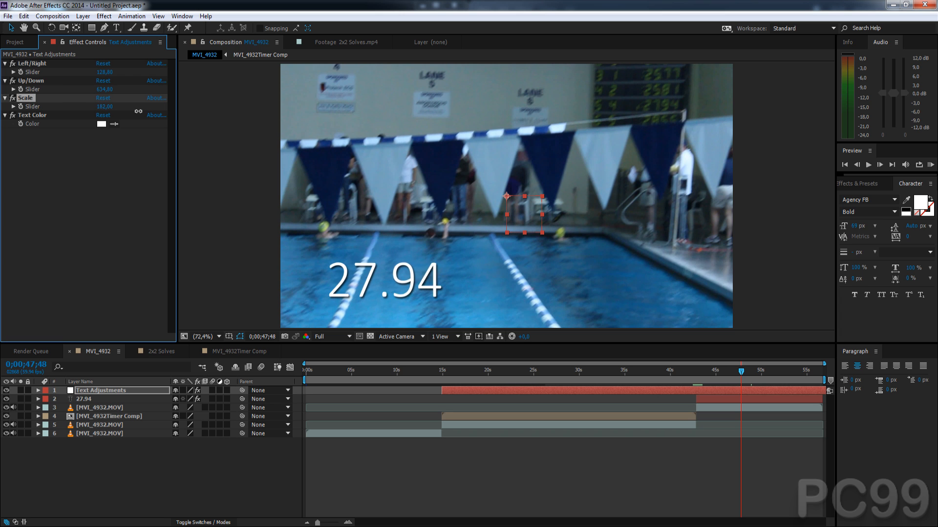
- Enlarge and raise the race timer using the Text Adjustments effect controls
left_click(101, 123)
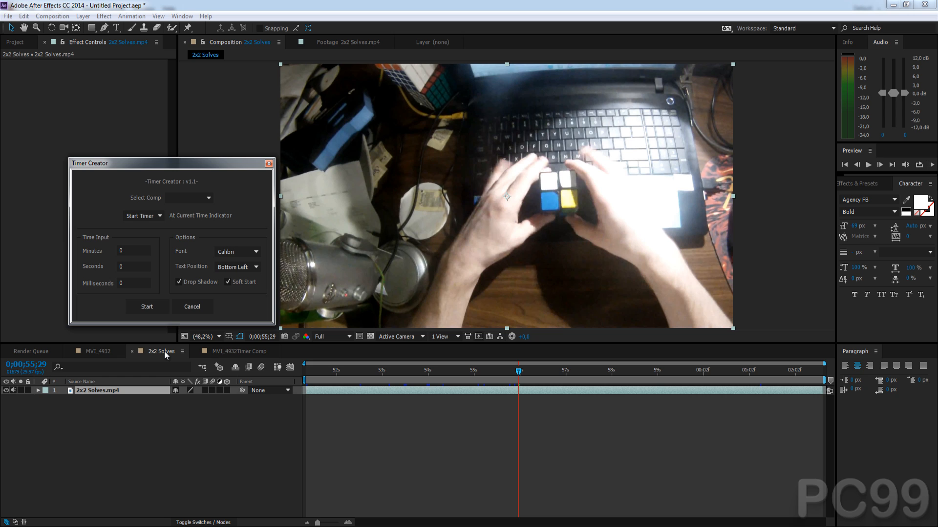
mouse_move(516, 384)
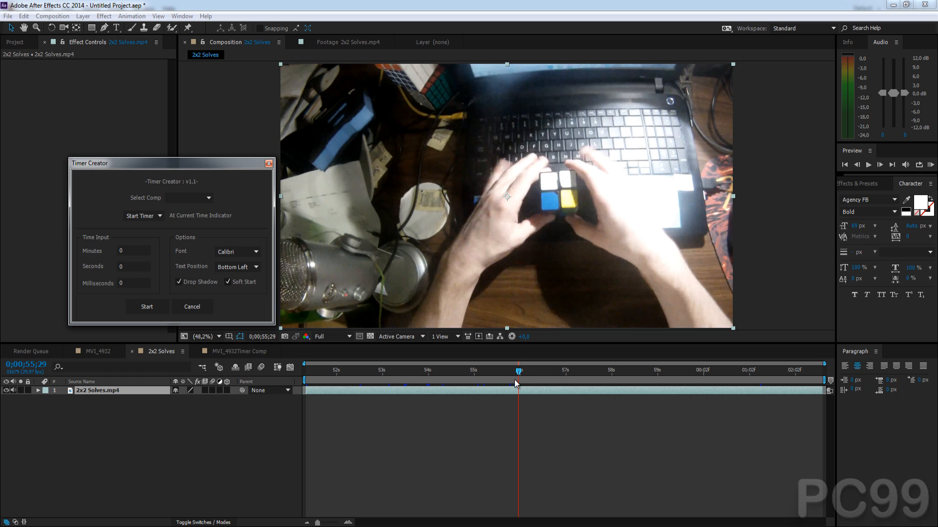
mouse_move(519, 376)
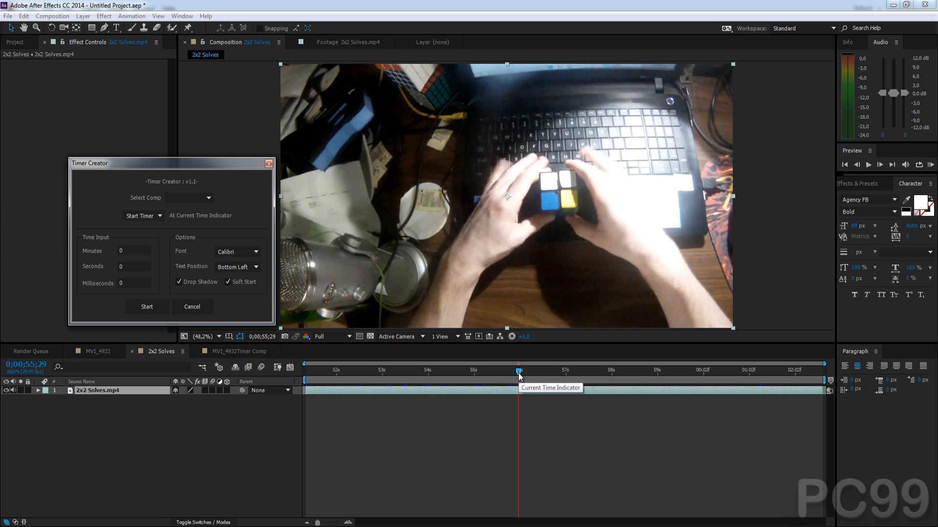
- Configure a 2x2 Solves Start Timer in LCD font, Bottom Right, without shadow or soft start
left_click(189, 197)
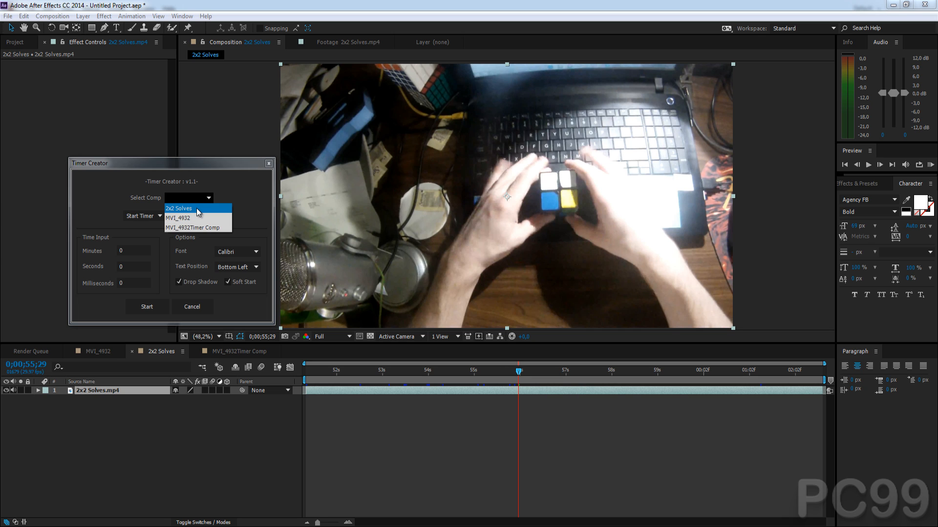
left_click(178, 208)
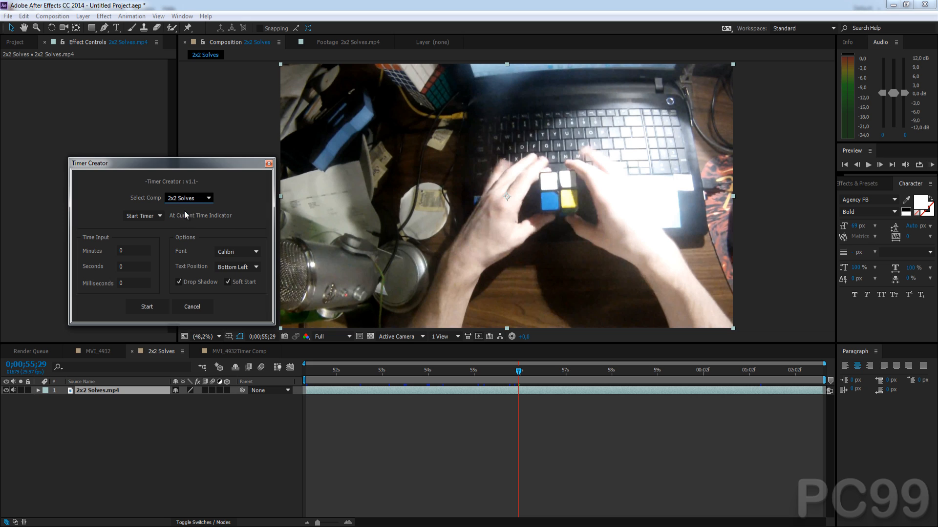
mouse_move(143, 233)
type("26")
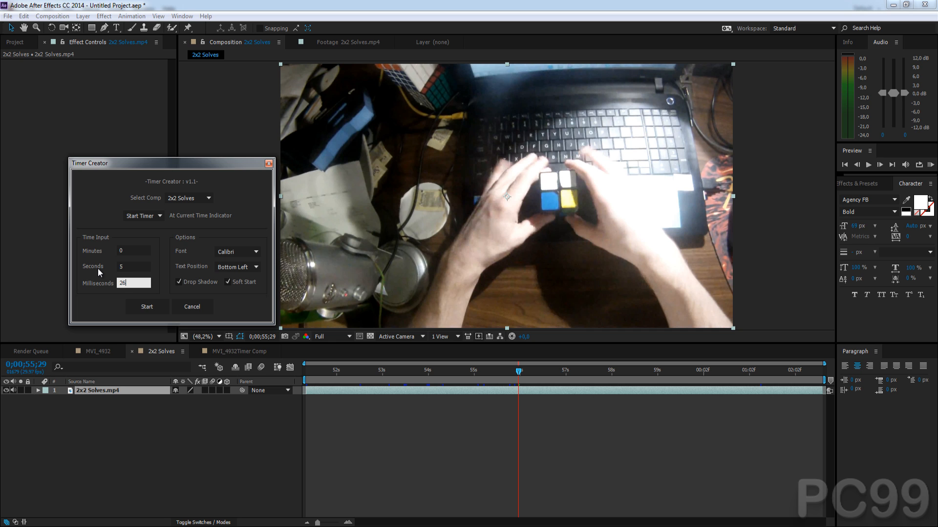
left_click(236, 251)
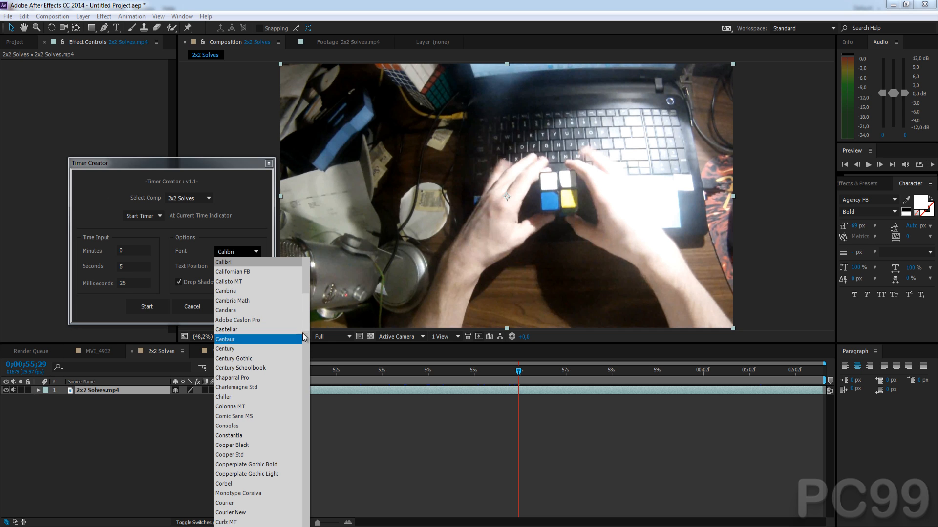
scroll("down", 3)
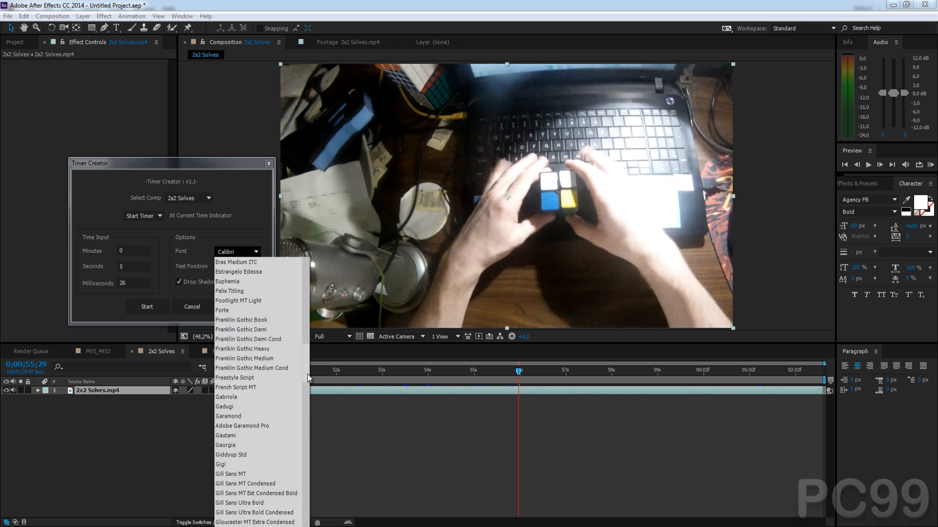
scroll("down", 3)
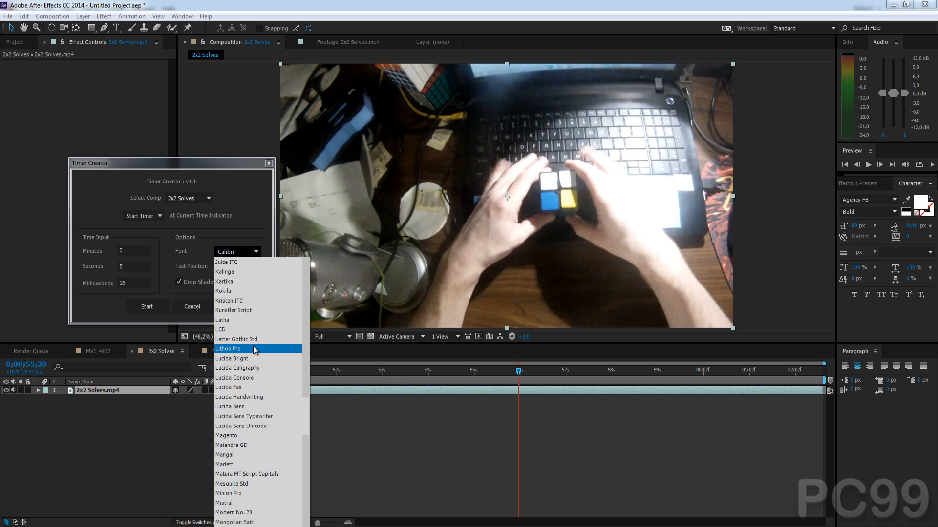
left_click(233, 330)
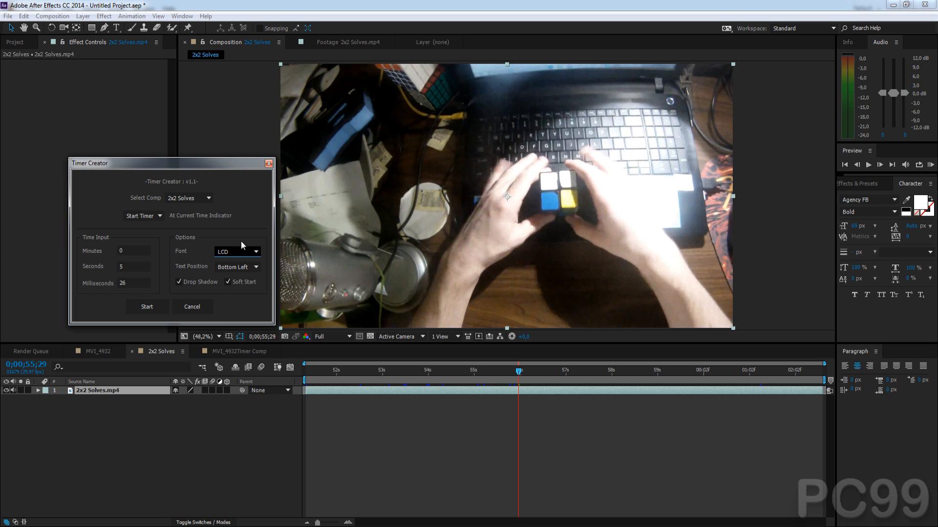
left_click(236, 267)
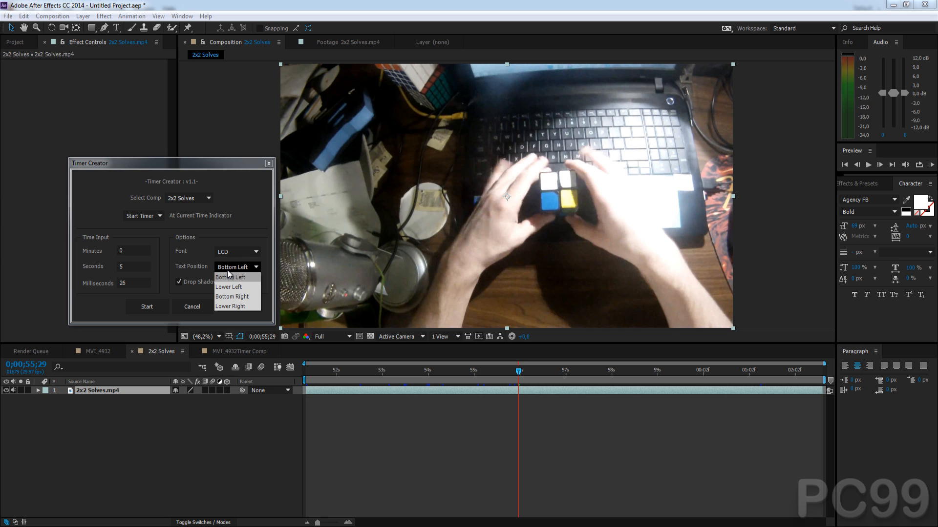
mouse_move(233, 297)
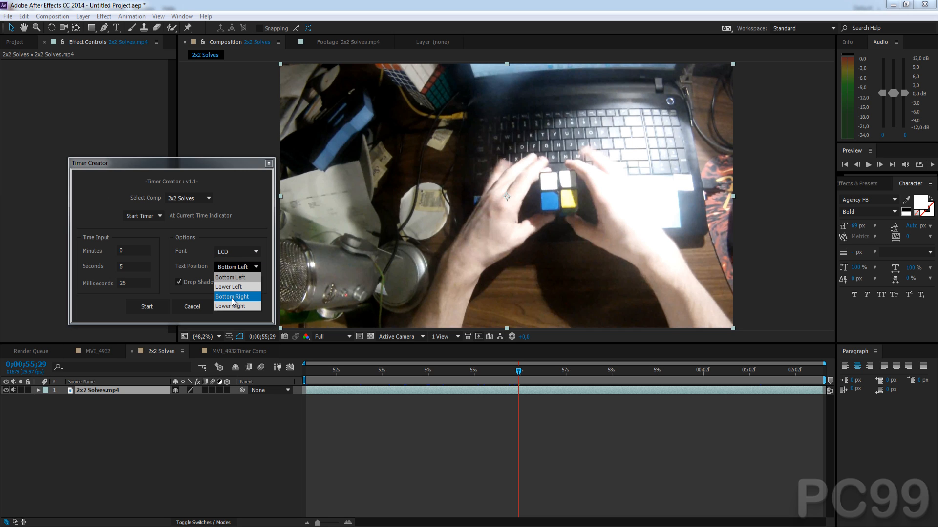
left_click(231, 297)
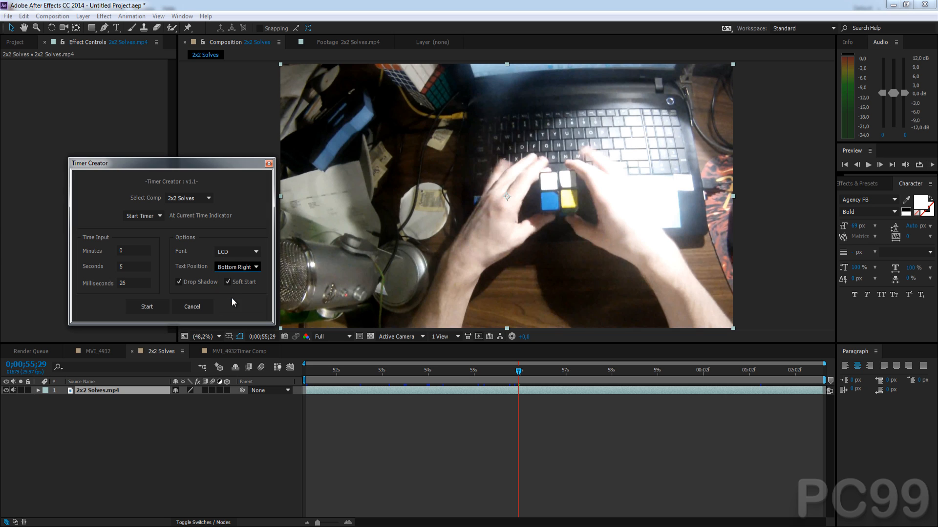
left_click(178, 282)
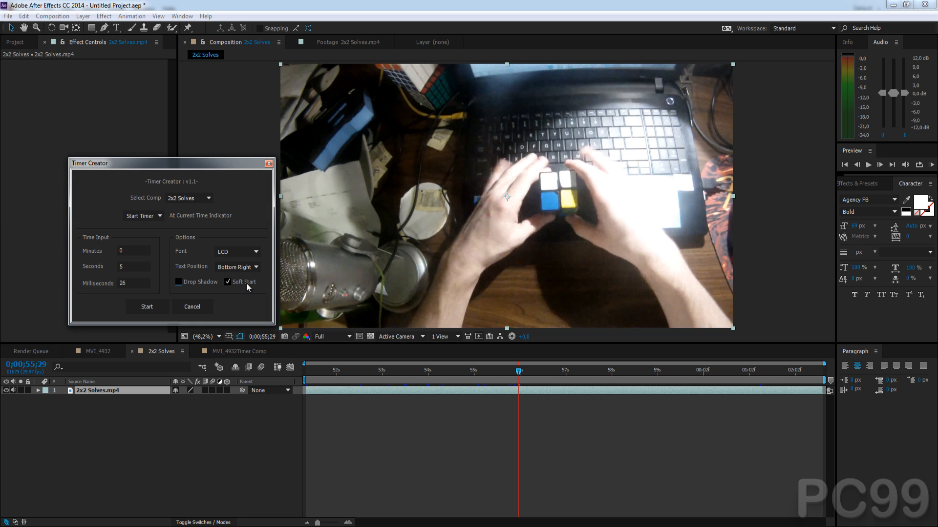
left_click(227, 282)
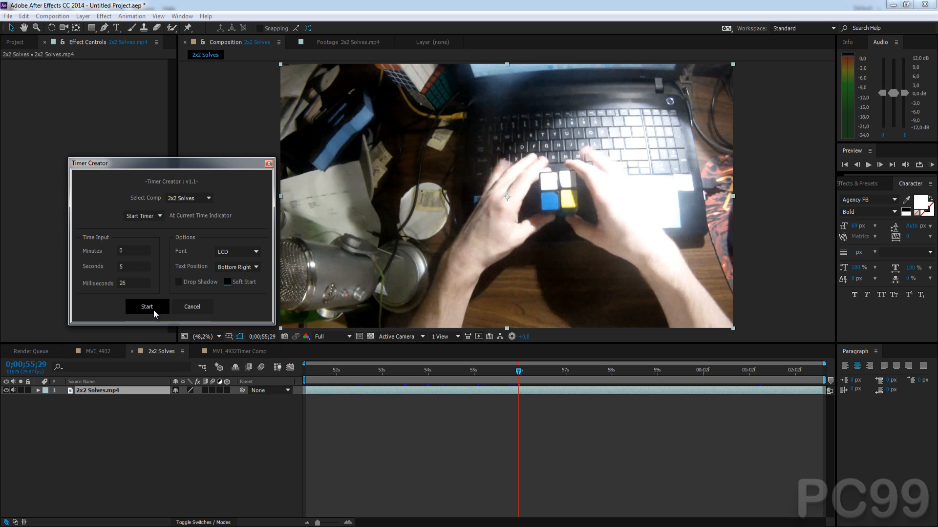
- Create the 5.26 LCD timer on 2x2 Solves and set its text colour to black
left_click(146, 306)
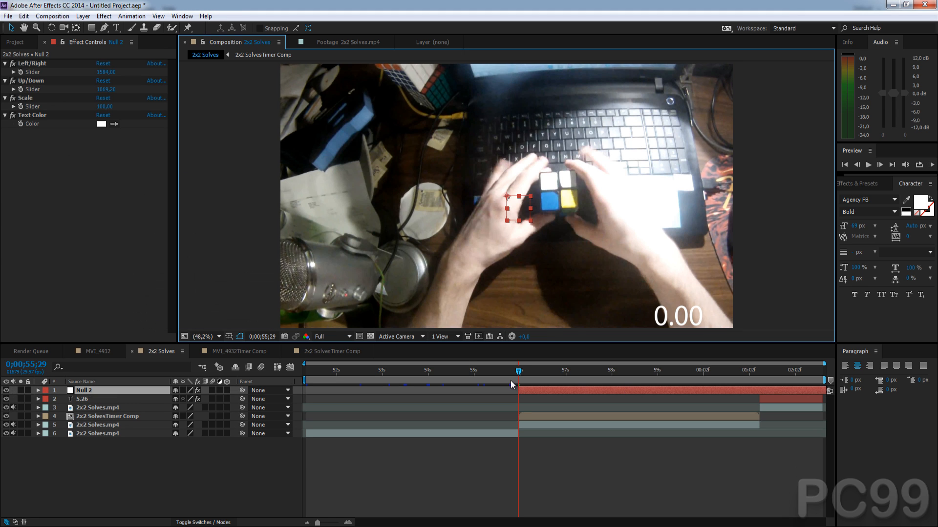
mouse_move(531, 375)
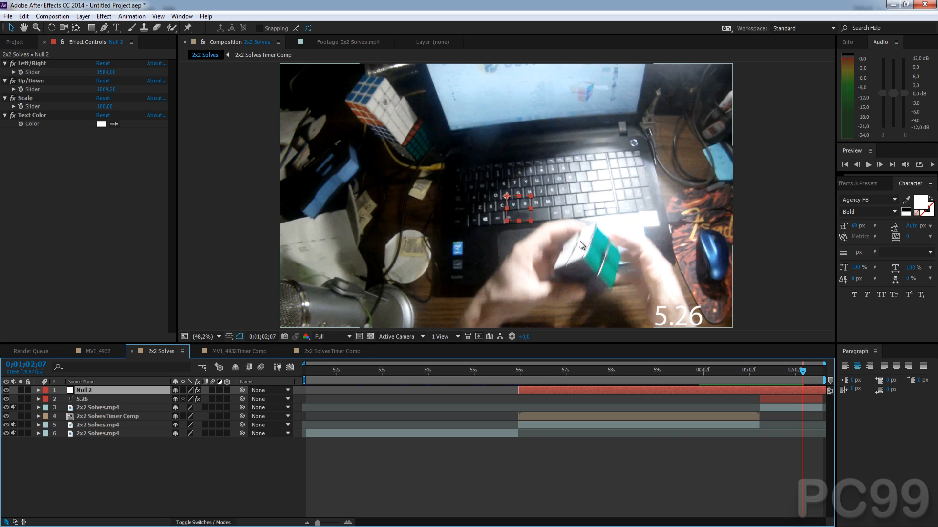
mouse_move(555, 346)
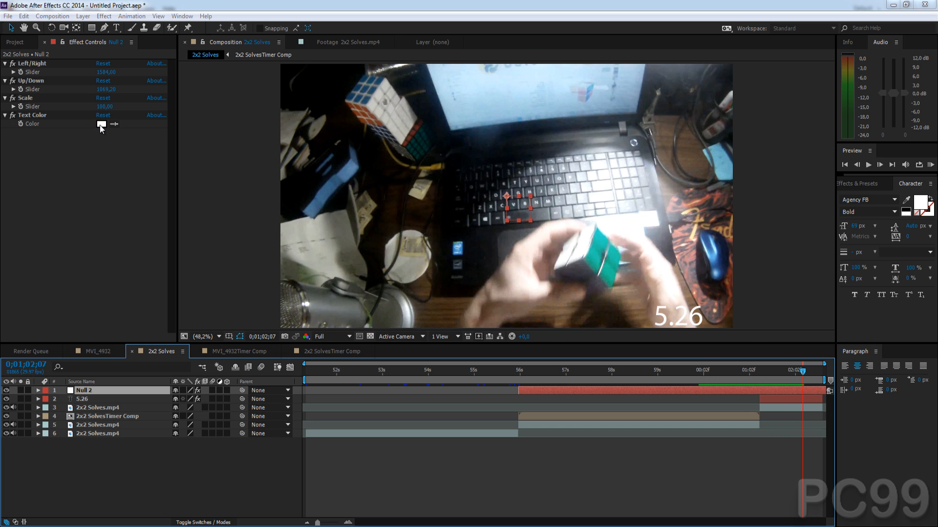
left_click(101, 124)
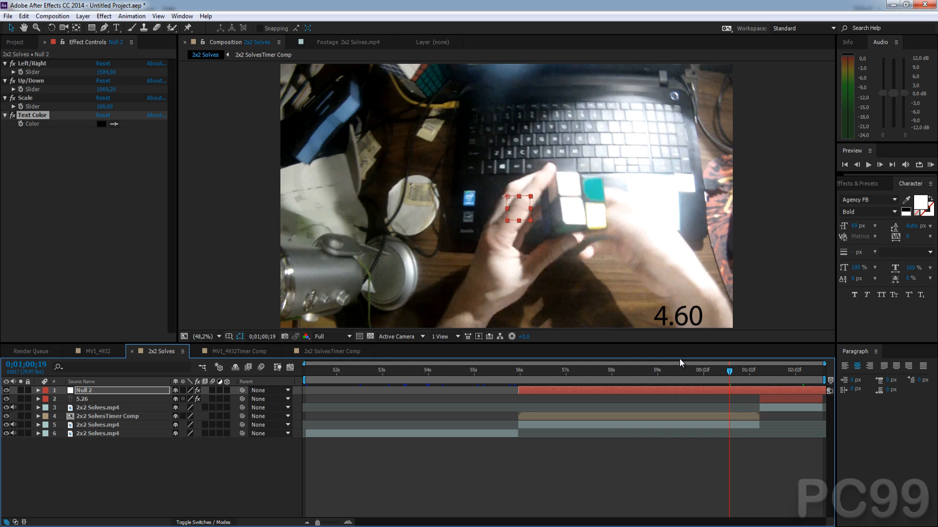
mouse_move(583, 372)
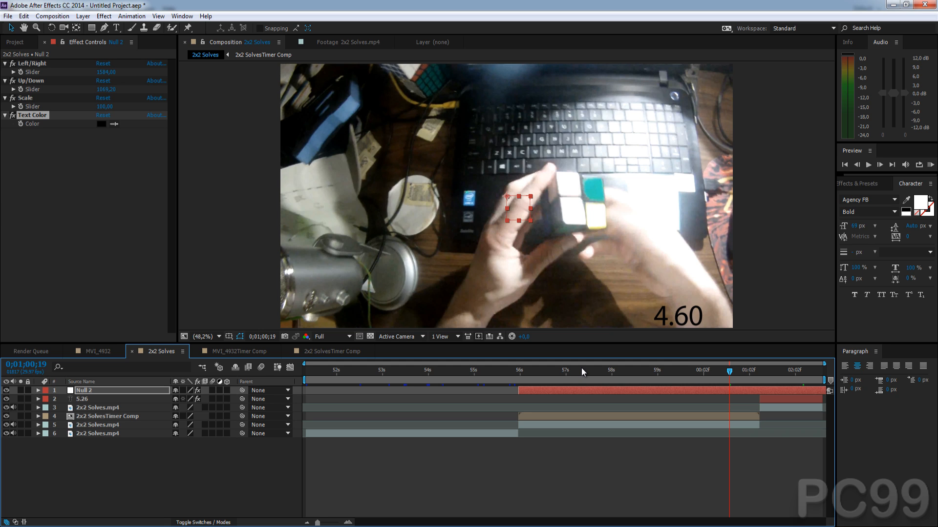
mouse_move(582, 370)
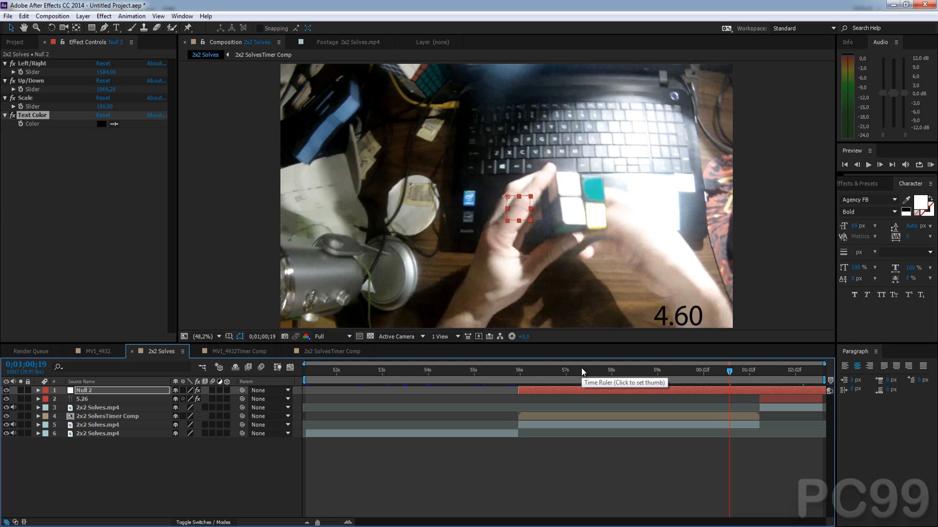